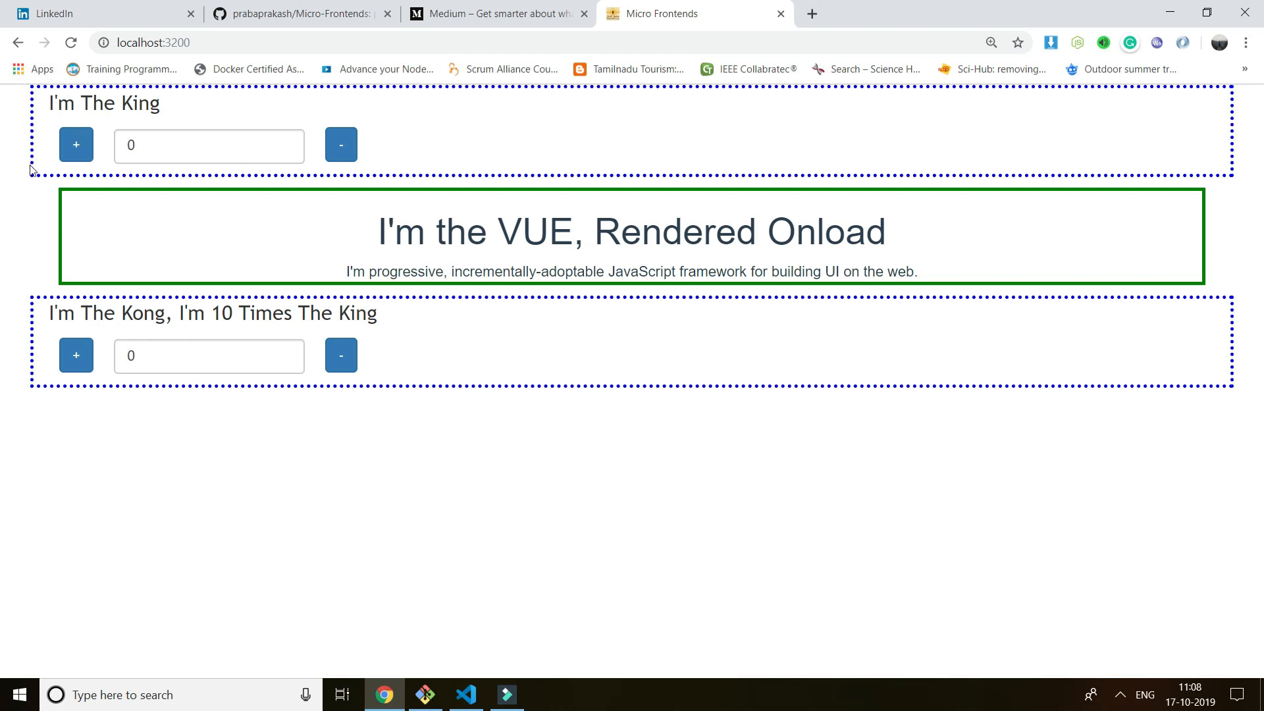
mouse_move(497, 136)
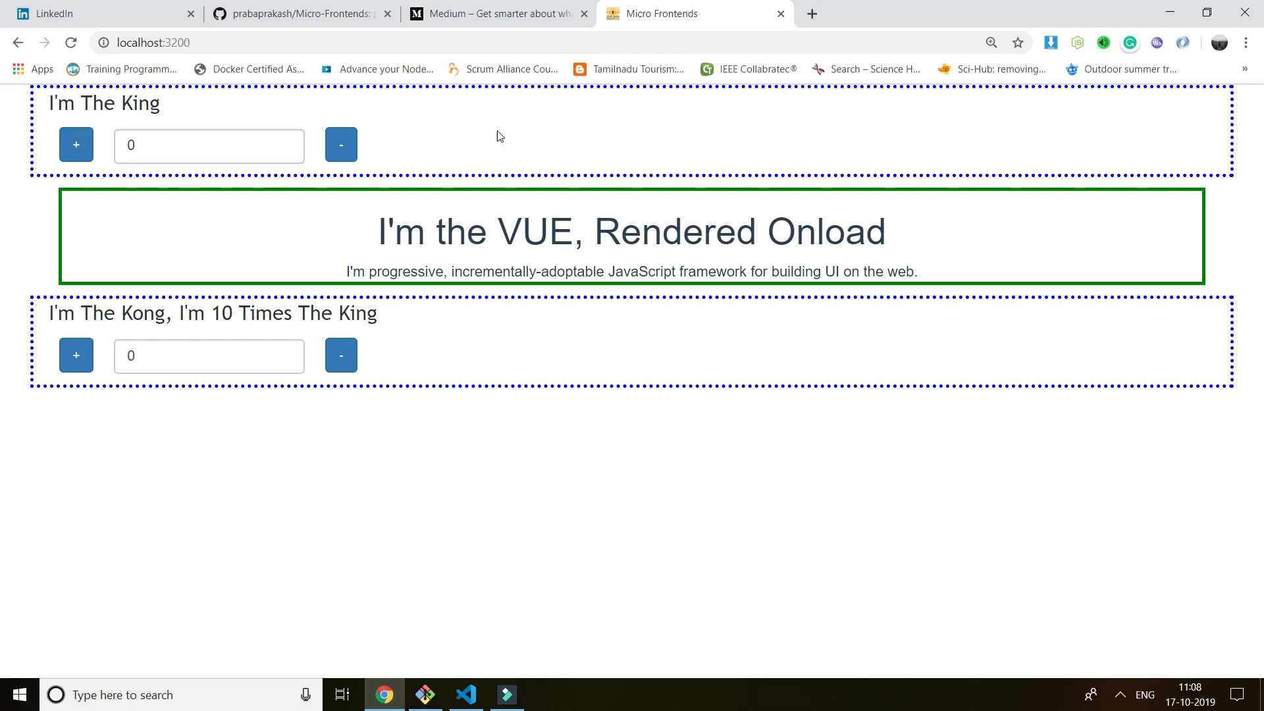
mouse_move(29, 389)
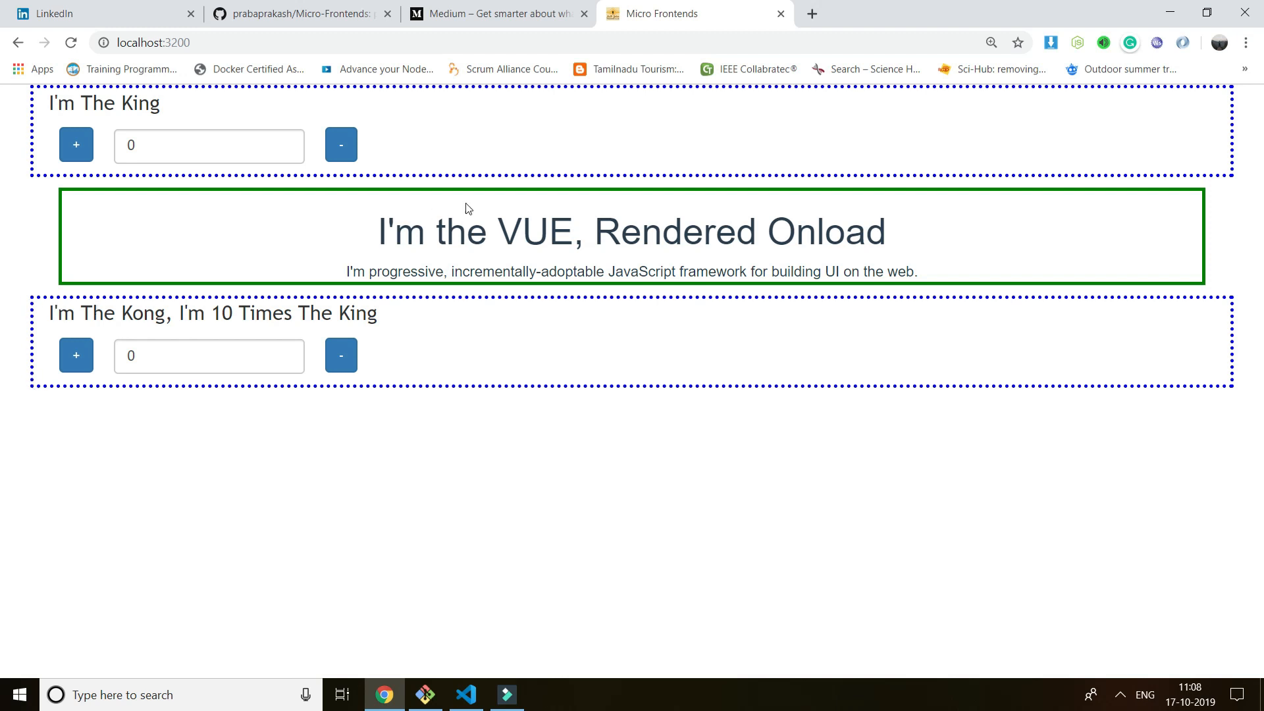
mouse_move(503, 222)
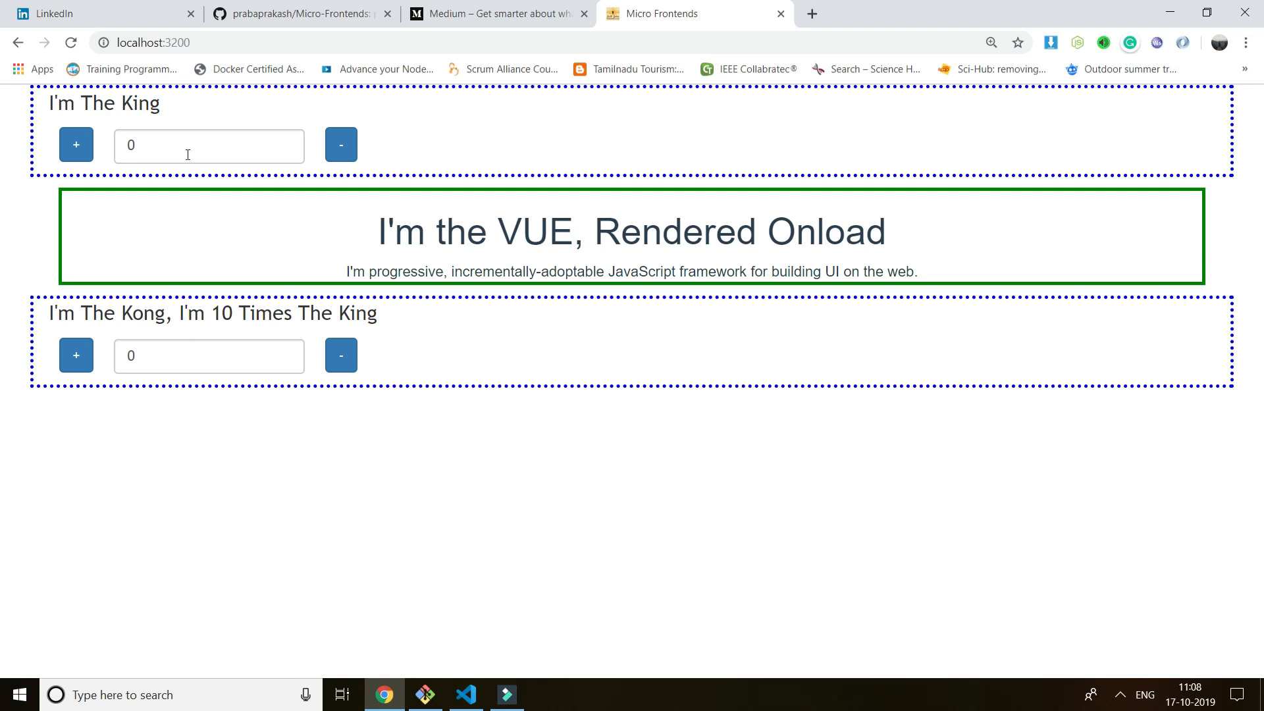
Step: Increment the King counter up to 9, bringing the Kong counter to 90
left_click(76, 145)
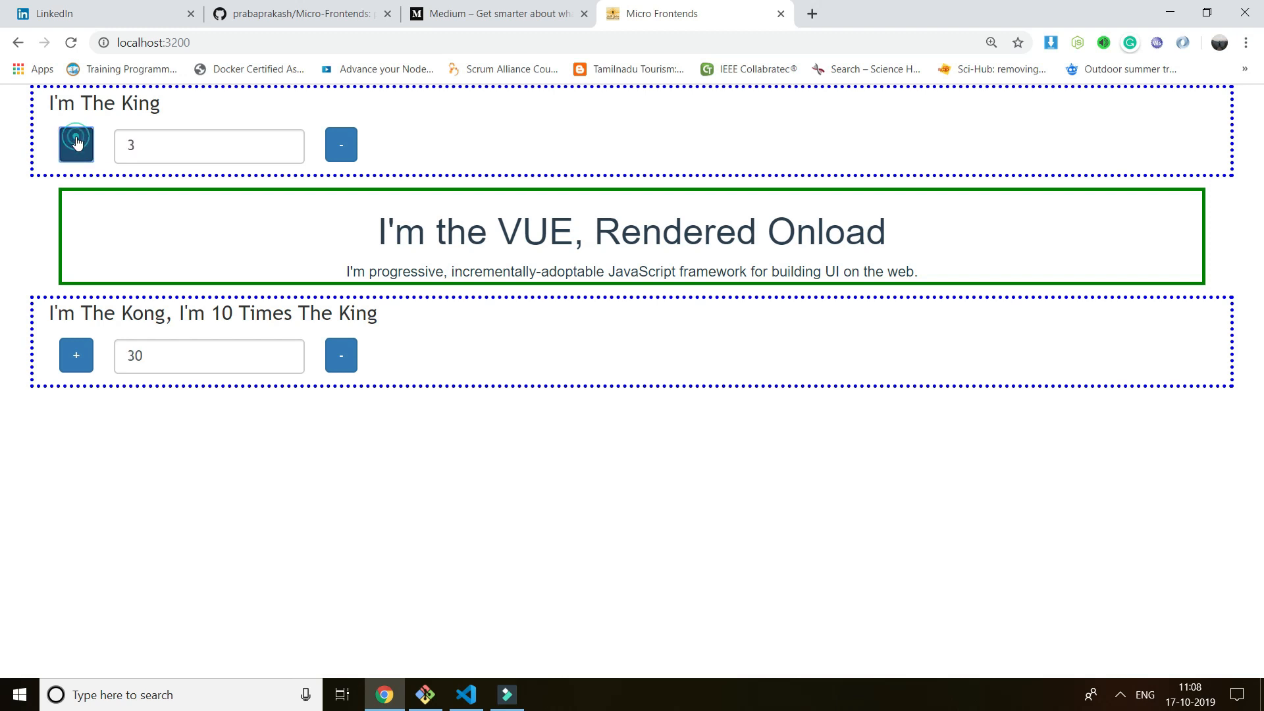
left_click(76, 145)
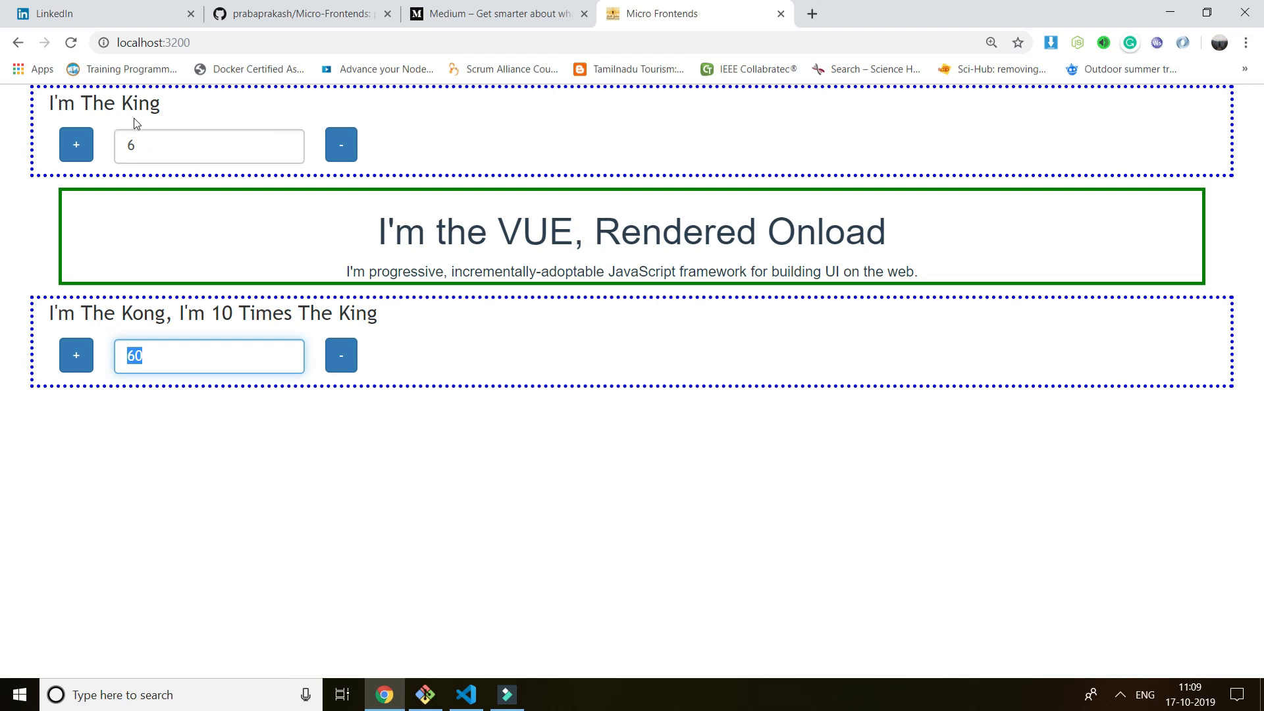
mouse_move(226, 121)
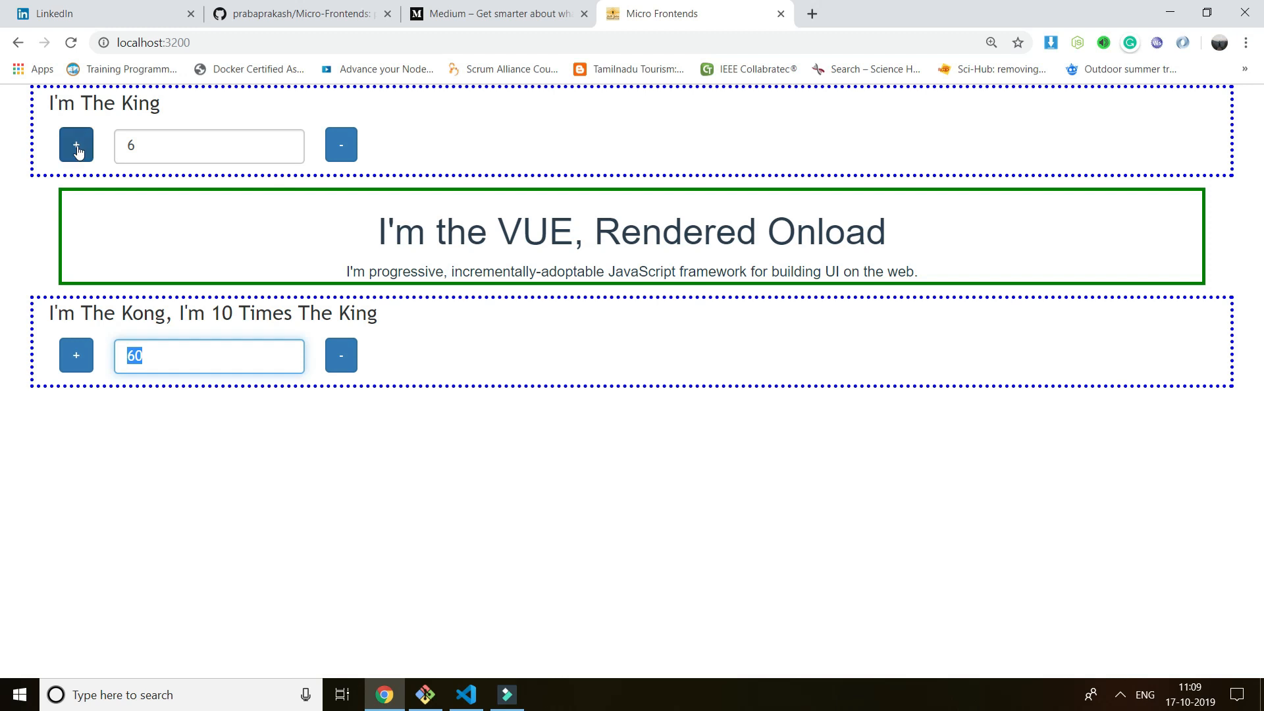
left_click(76, 145)
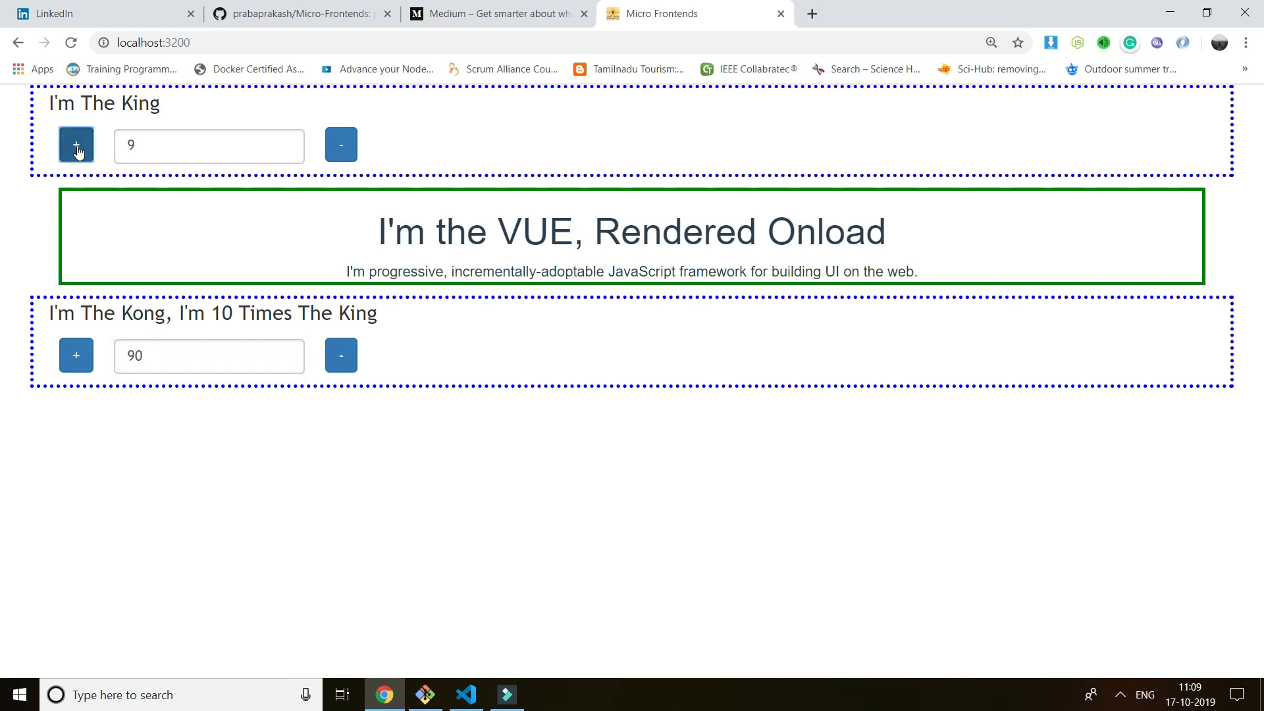
left_click(76, 145)
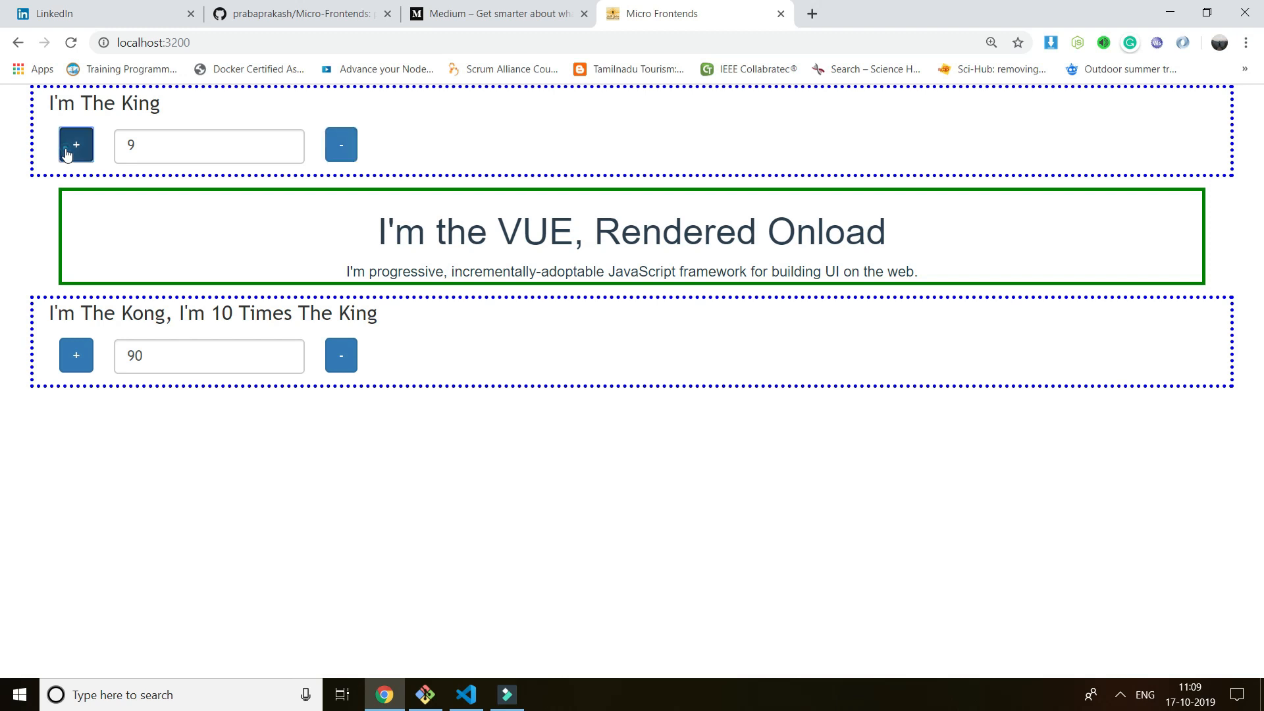
Step: Raise King to 10 so the Angular 'Hoo Ah!' panel renders and Kong shows 100
left_click(76, 146)
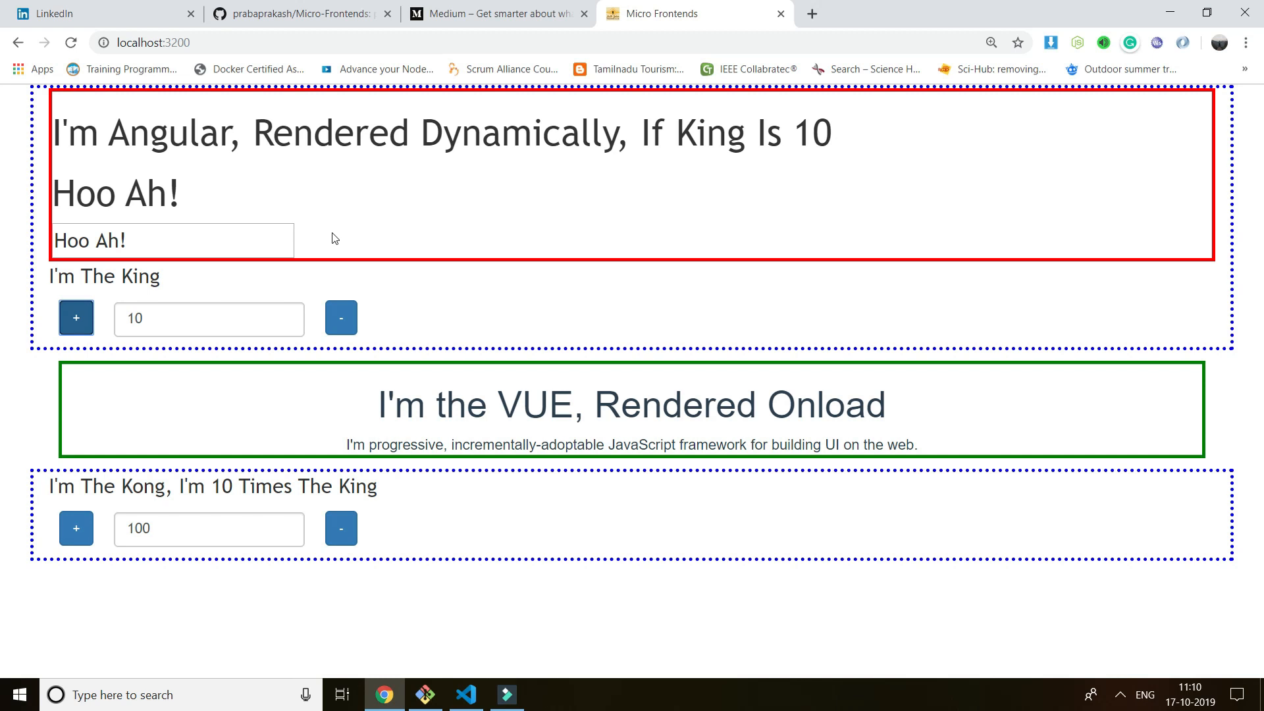
Step: View the page's HTML source in a new tab, then return to the Micro Frontends page
right_click(710, 310)
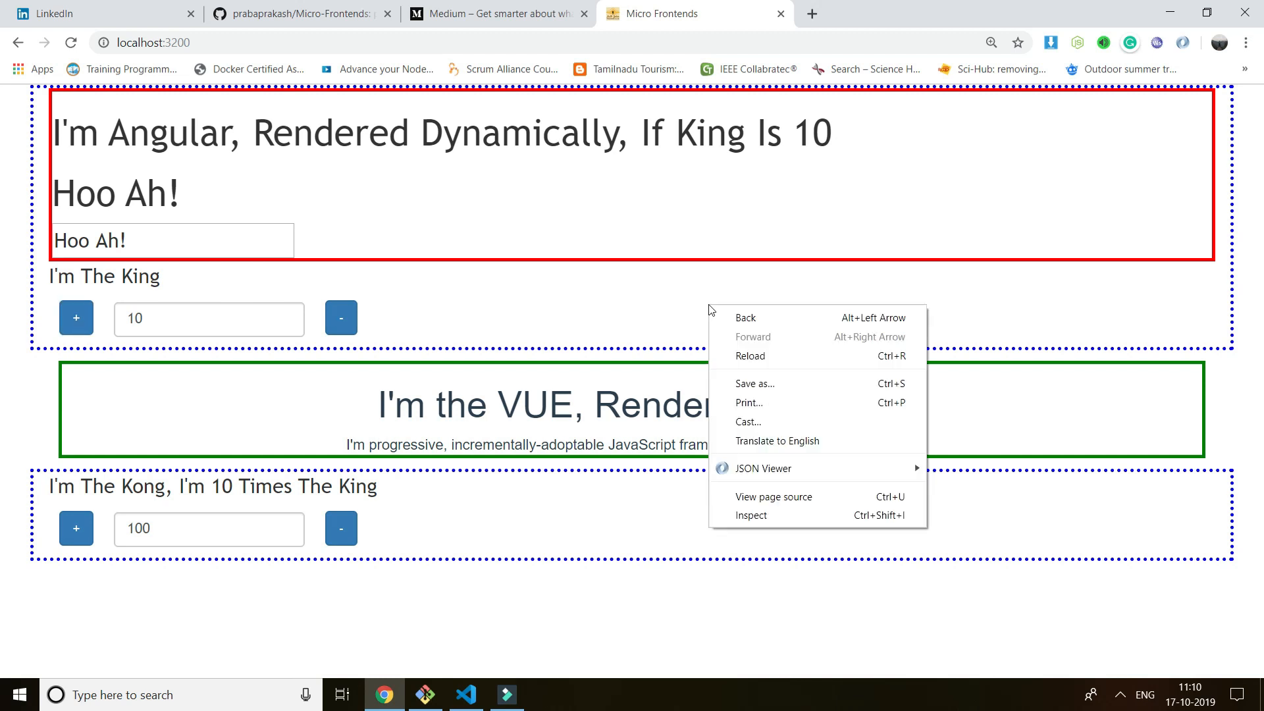
left_click(772, 497)
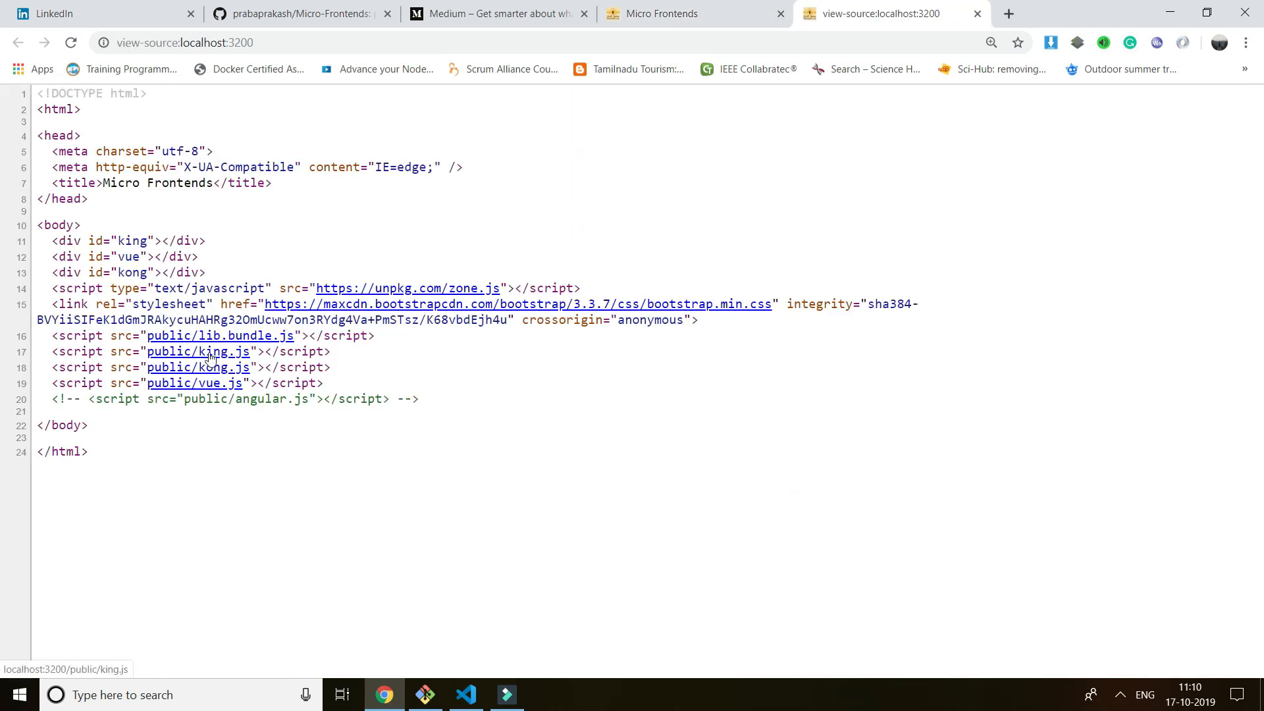
mouse_move(197, 367)
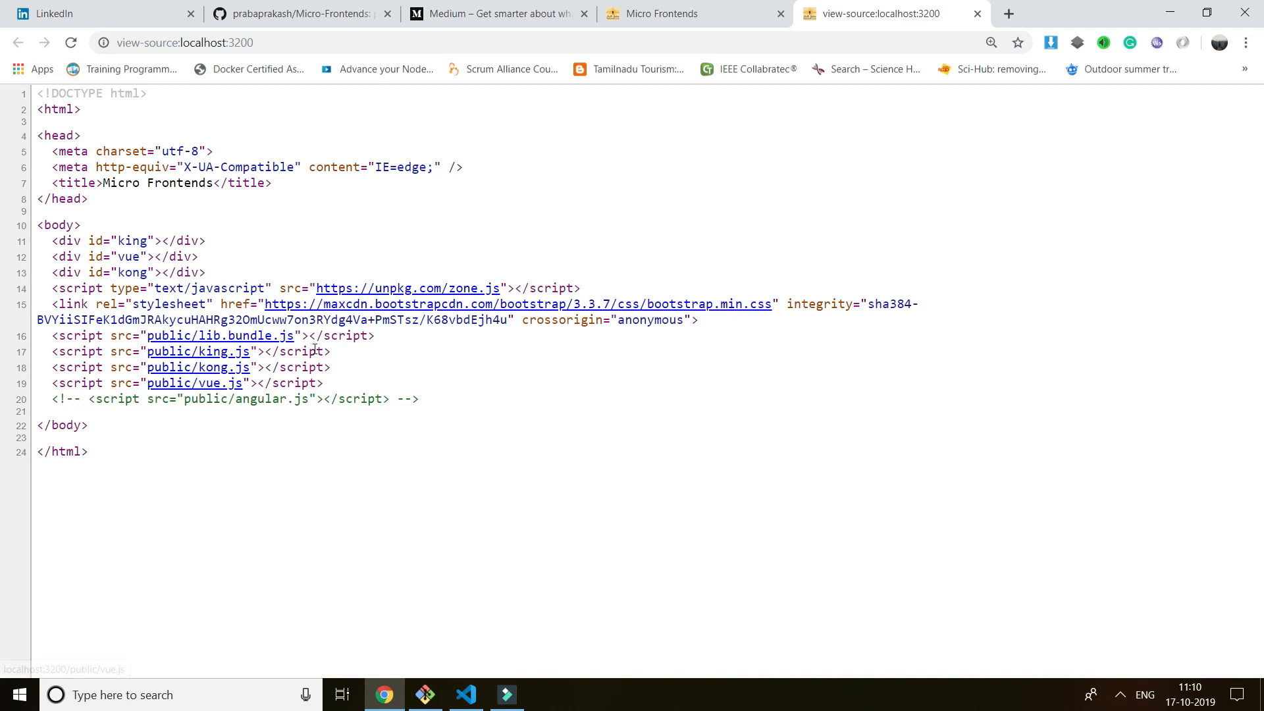
left_click(694, 14)
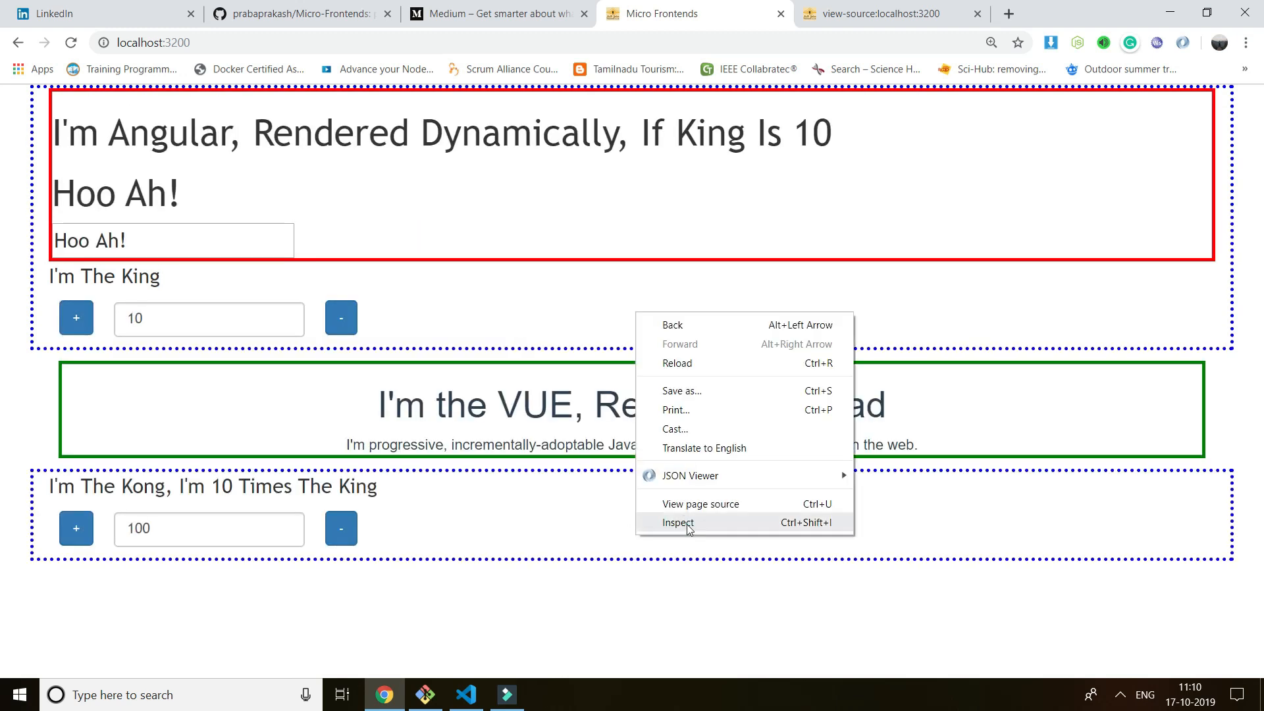
Step: Inspect the page in DevTools' Network panel to log requests, and increment the Kong counter
left_click(678, 522)
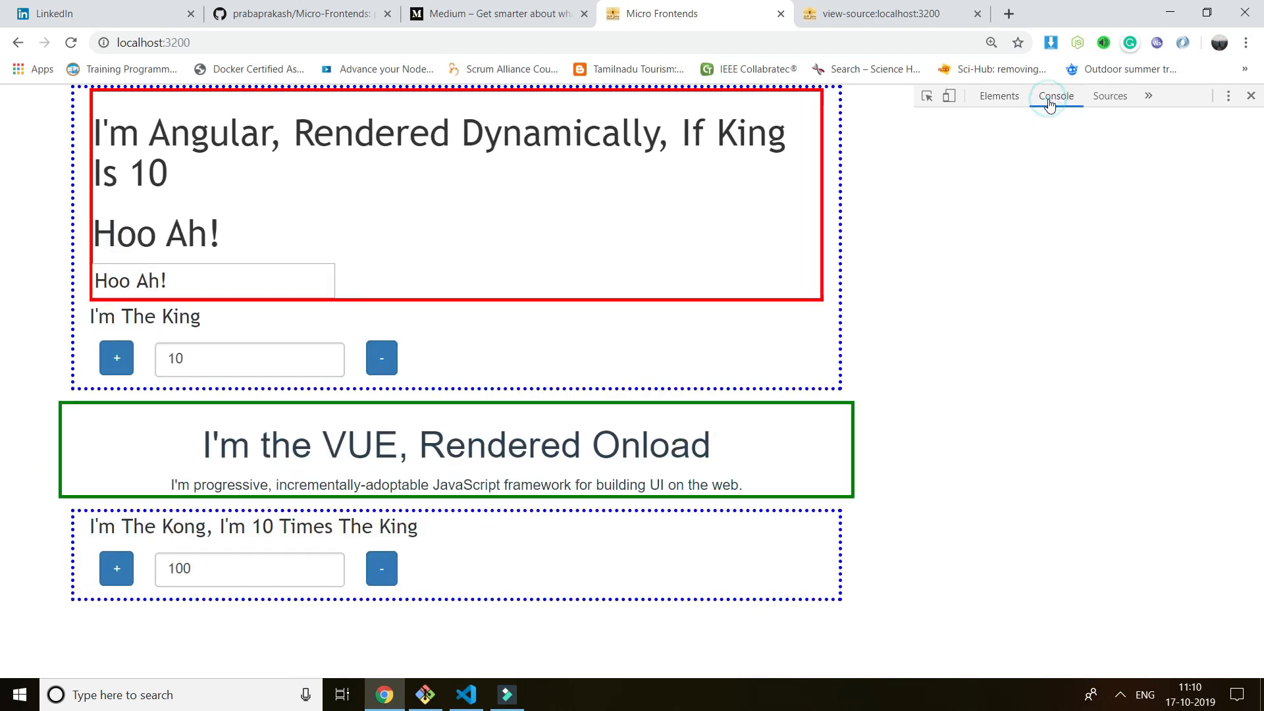
left_click(1149, 96)
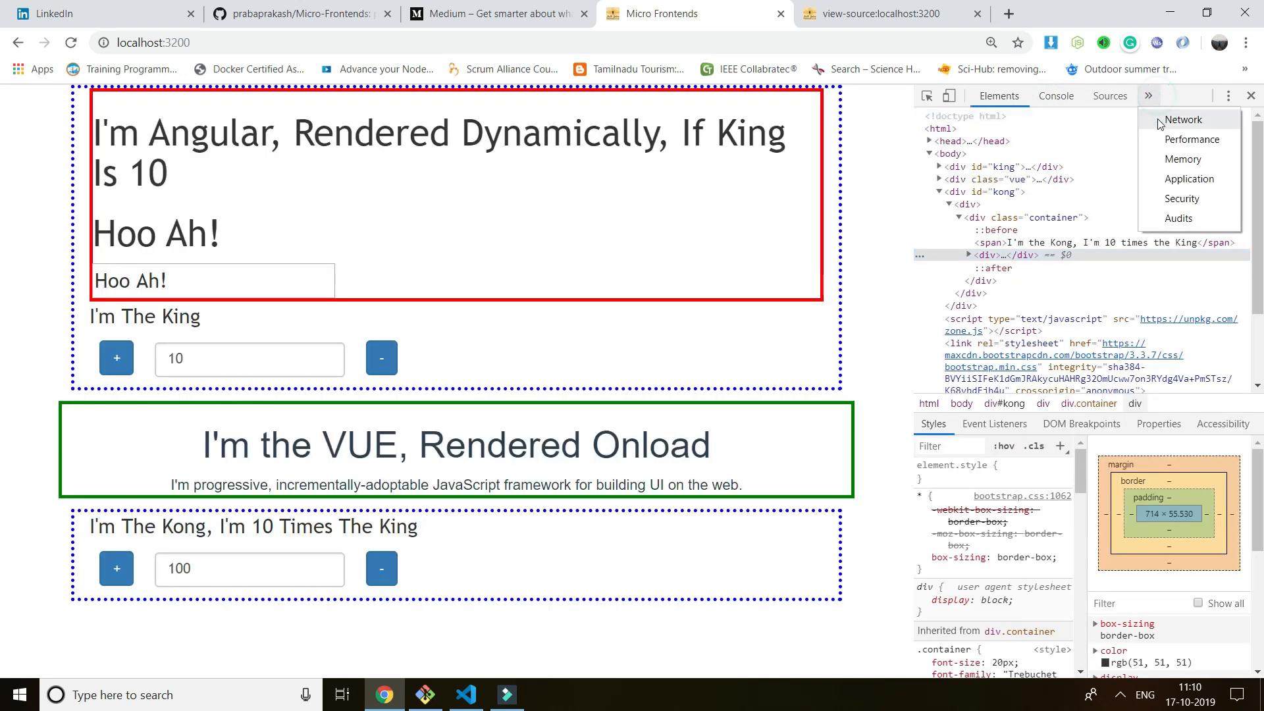
left_click(1182, 119)
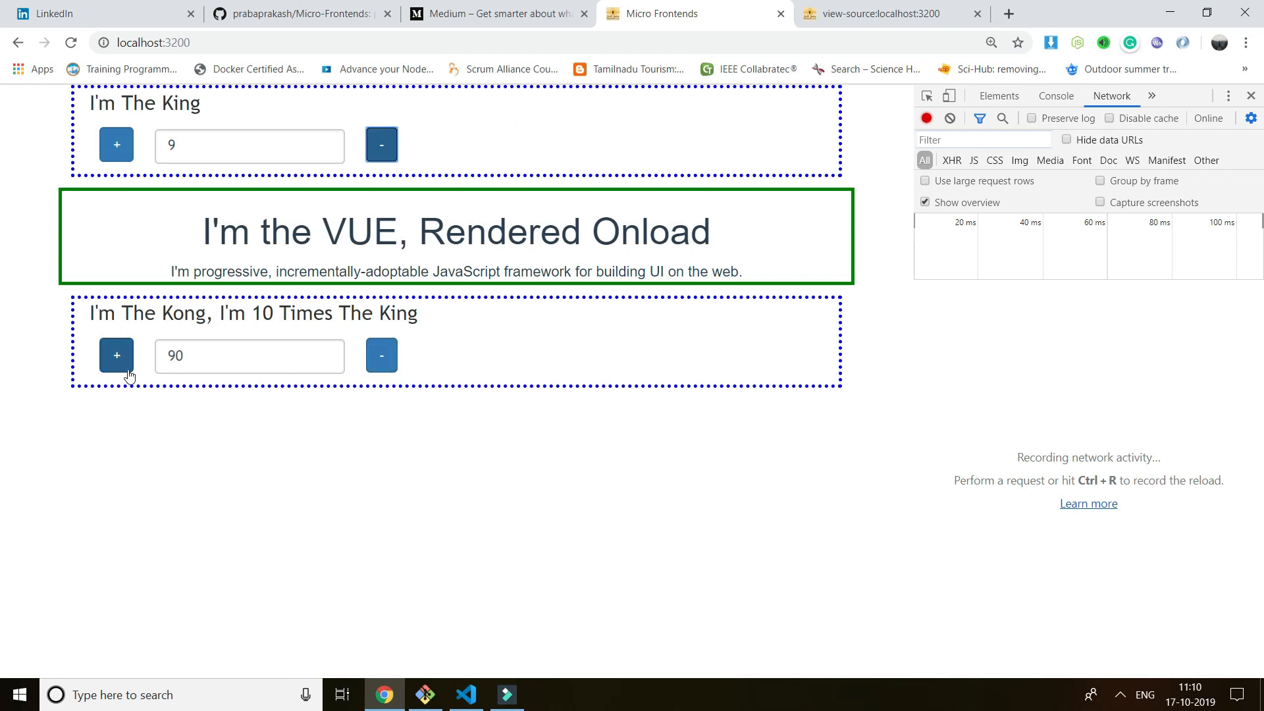
left_click(116, 356)
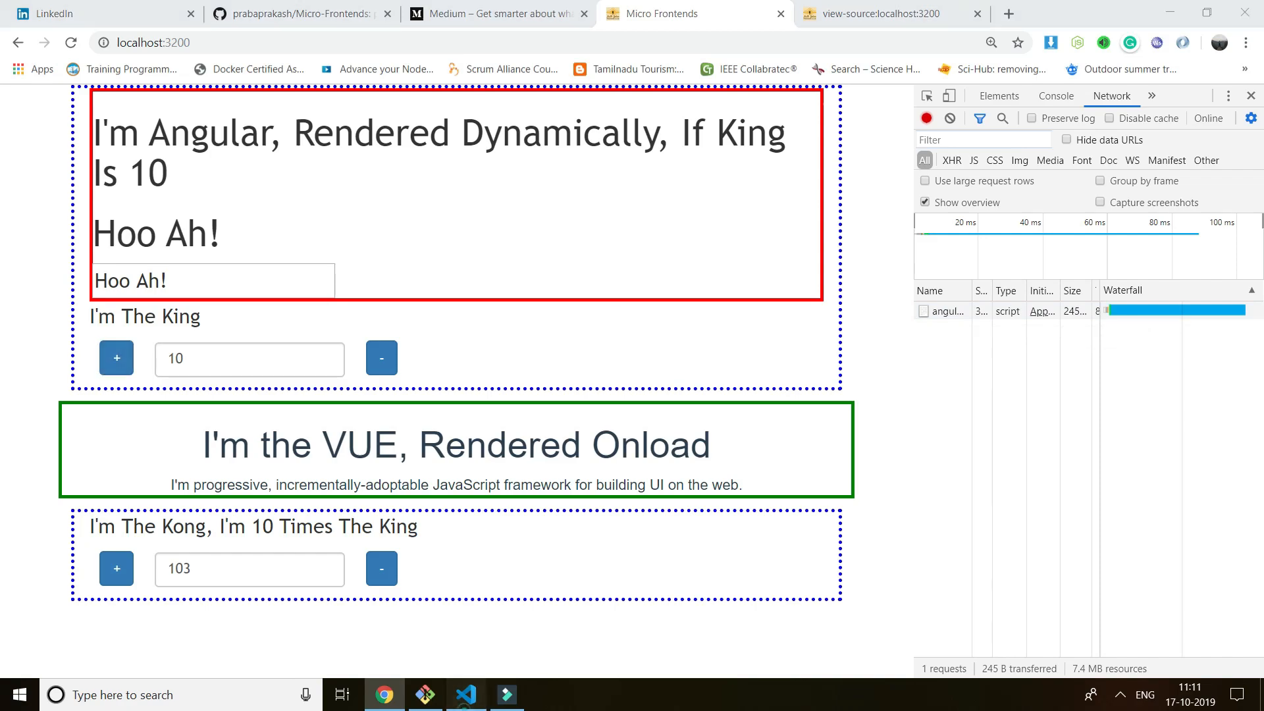
left_click(464, 694)
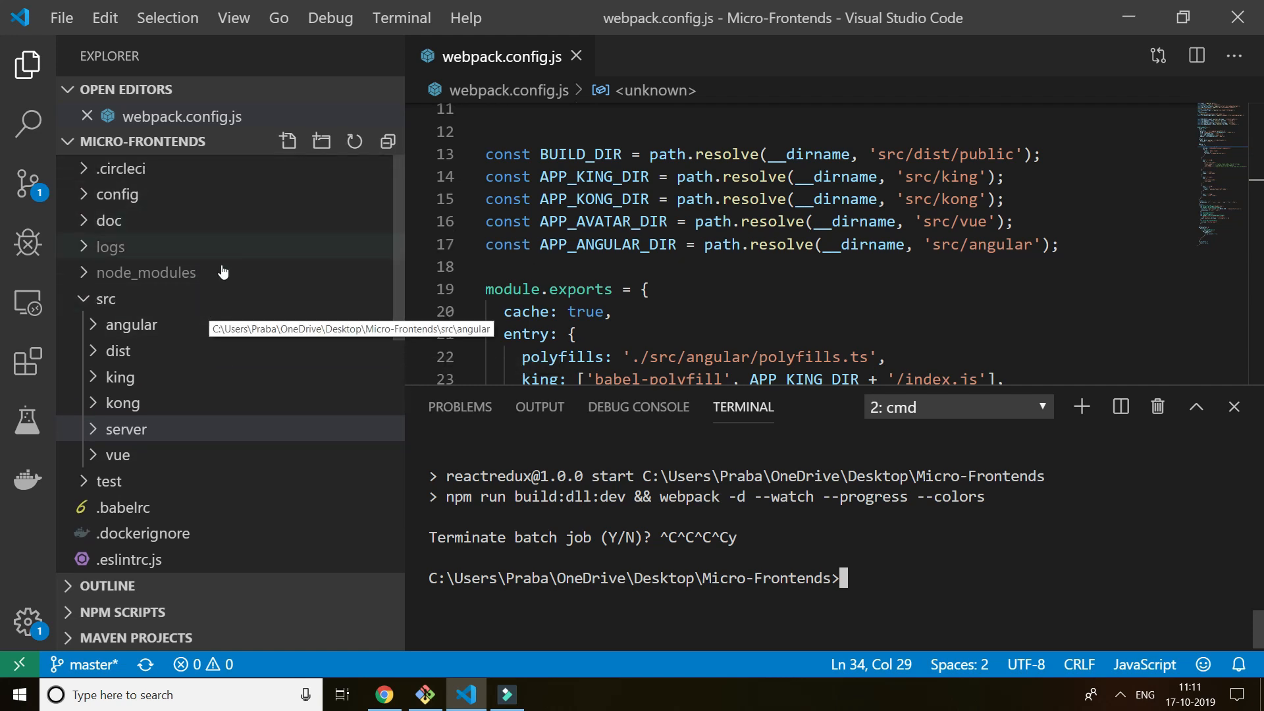
Step: Browse the dist folder, opening index.html and listing public bundles, then collapse the folders
left_click(116, 351)
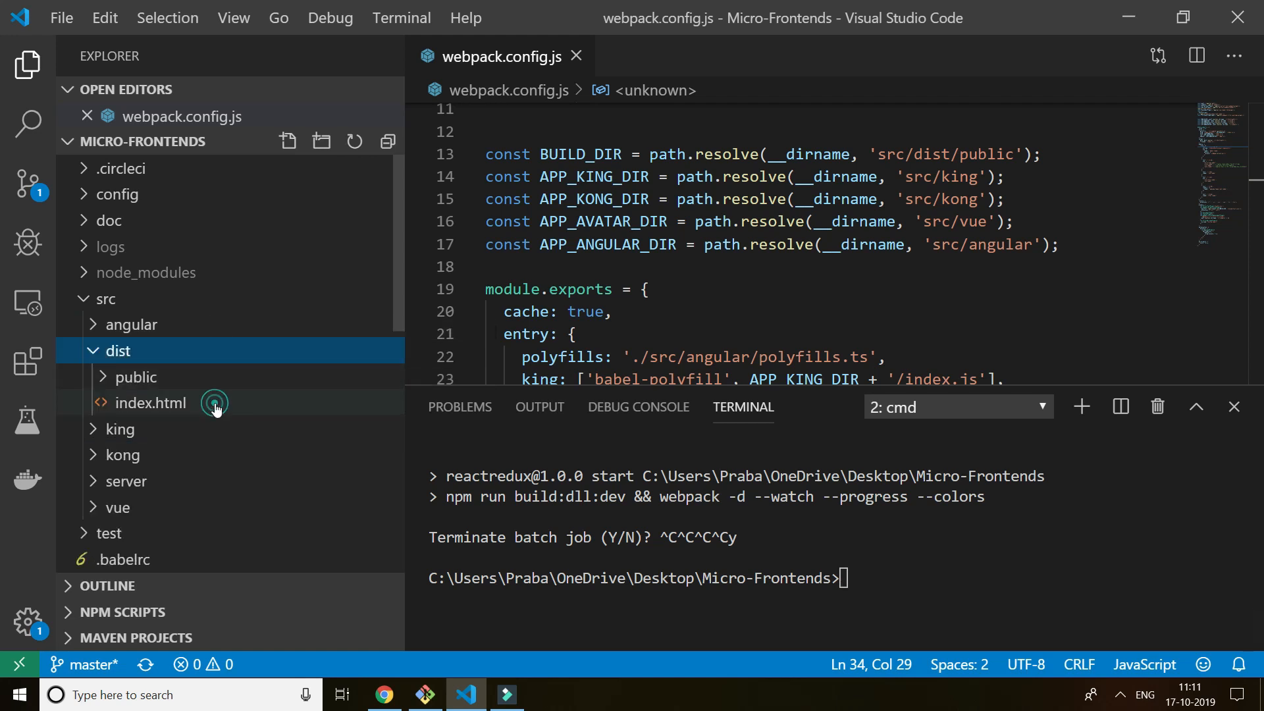
double_click(150, 402)
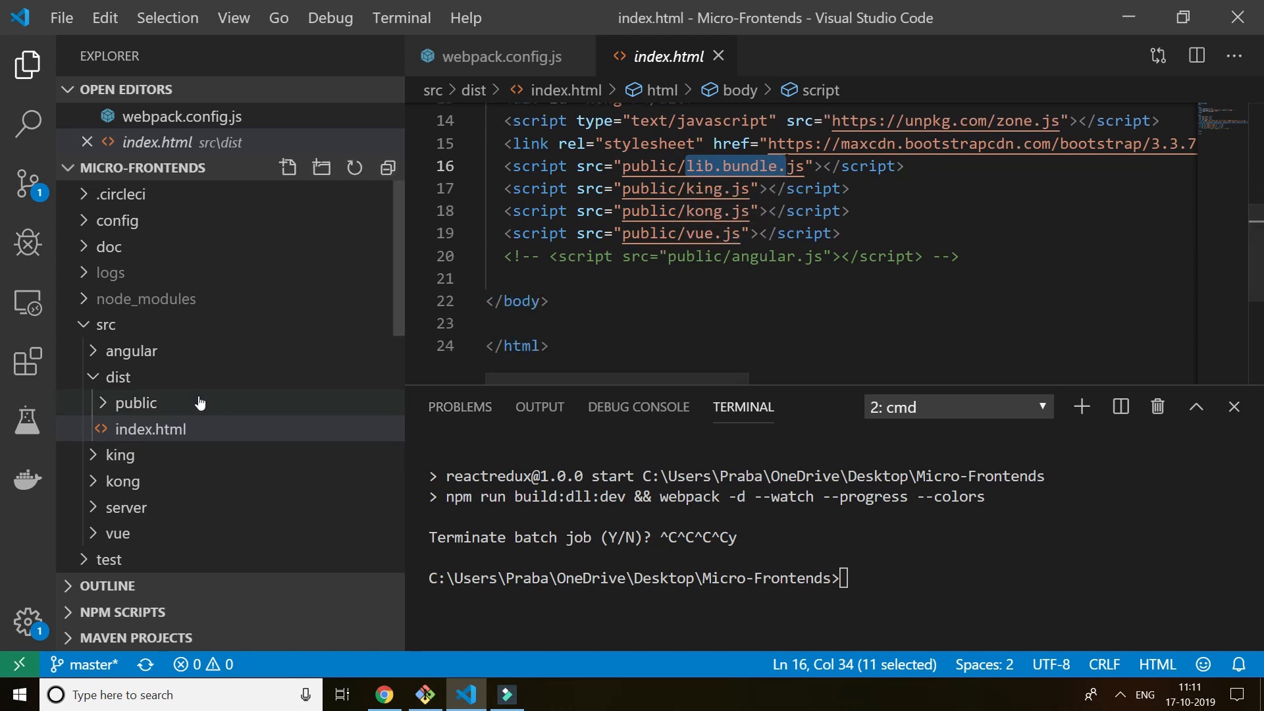
left_click(135, 403)
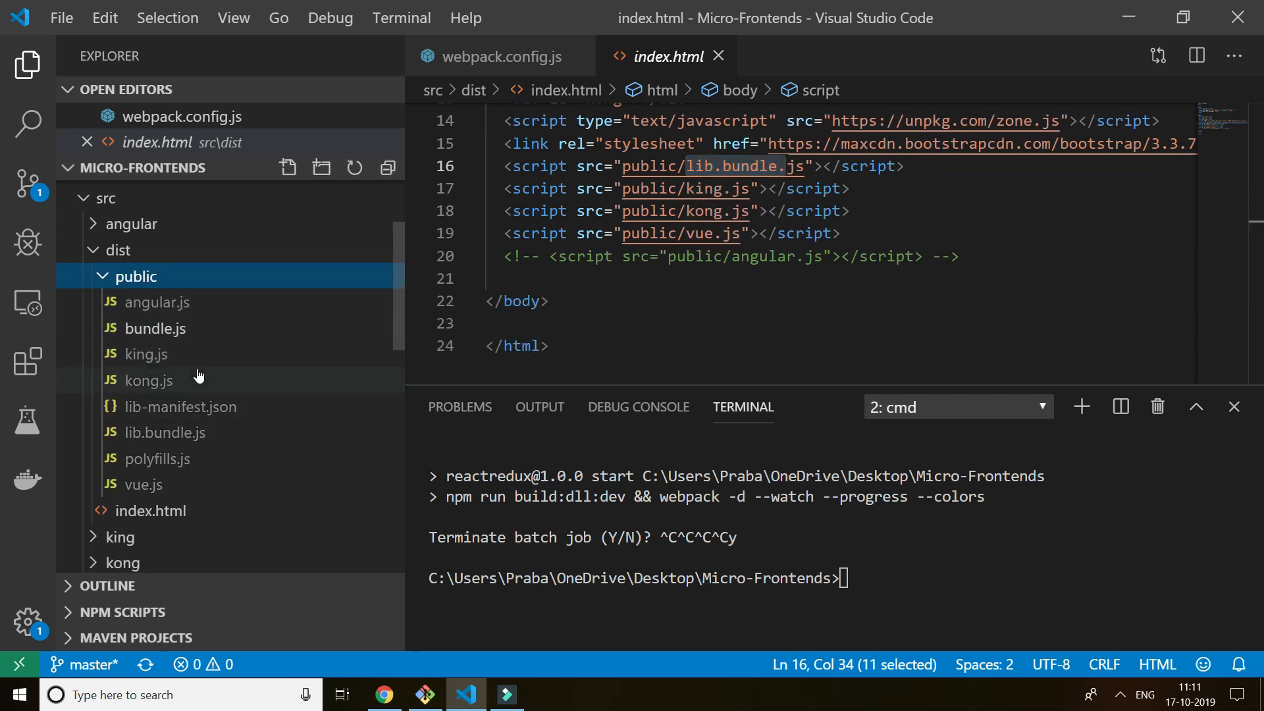
mouse_move(143, 354)
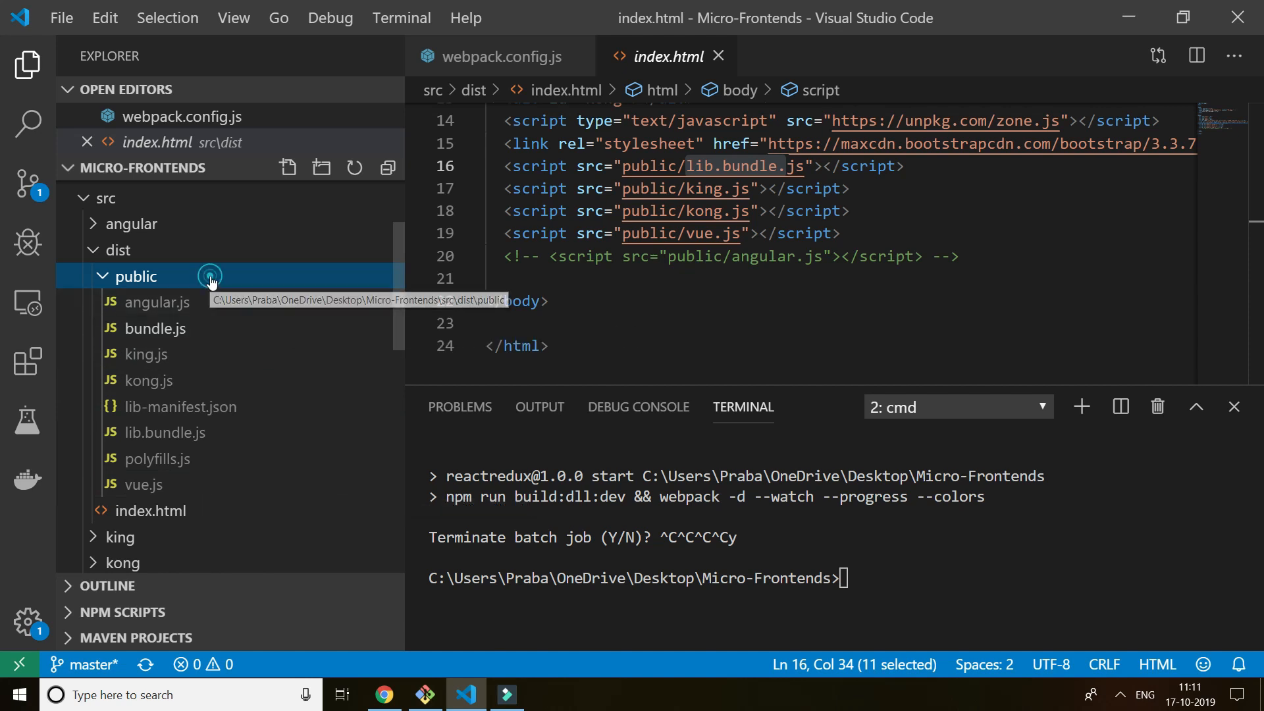
left_click(103, 276)
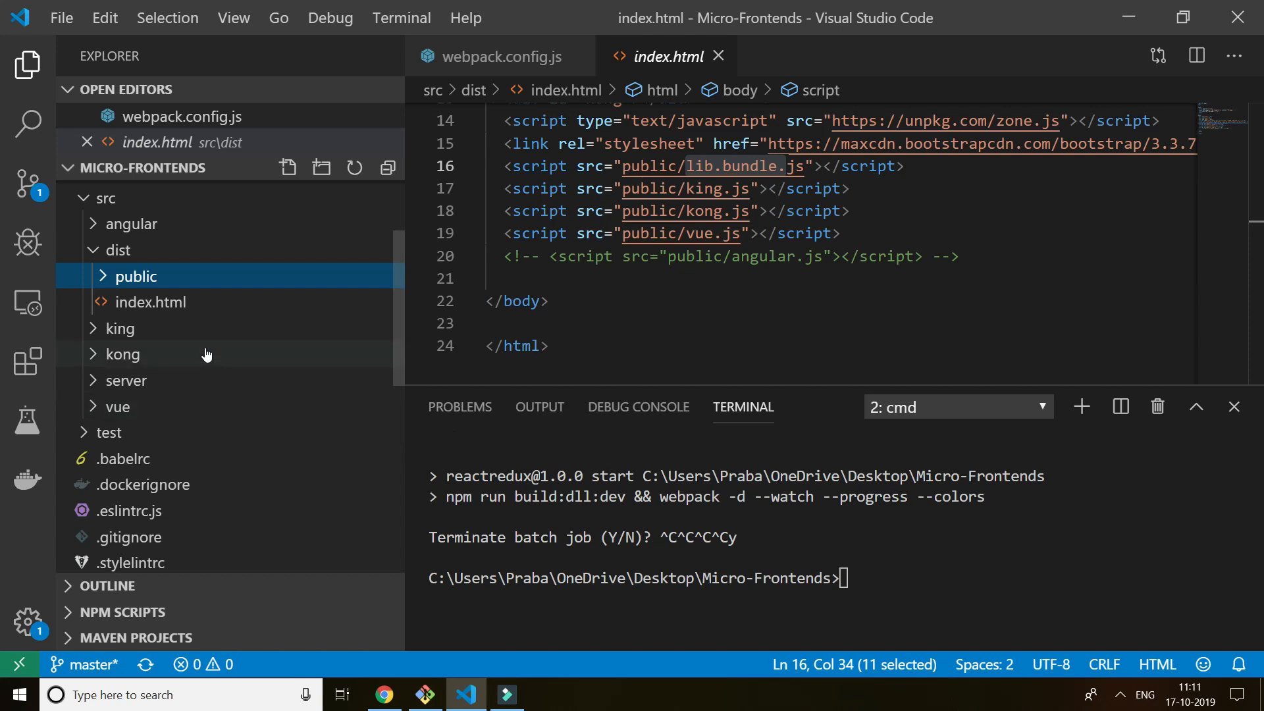
left_click(118, 251)
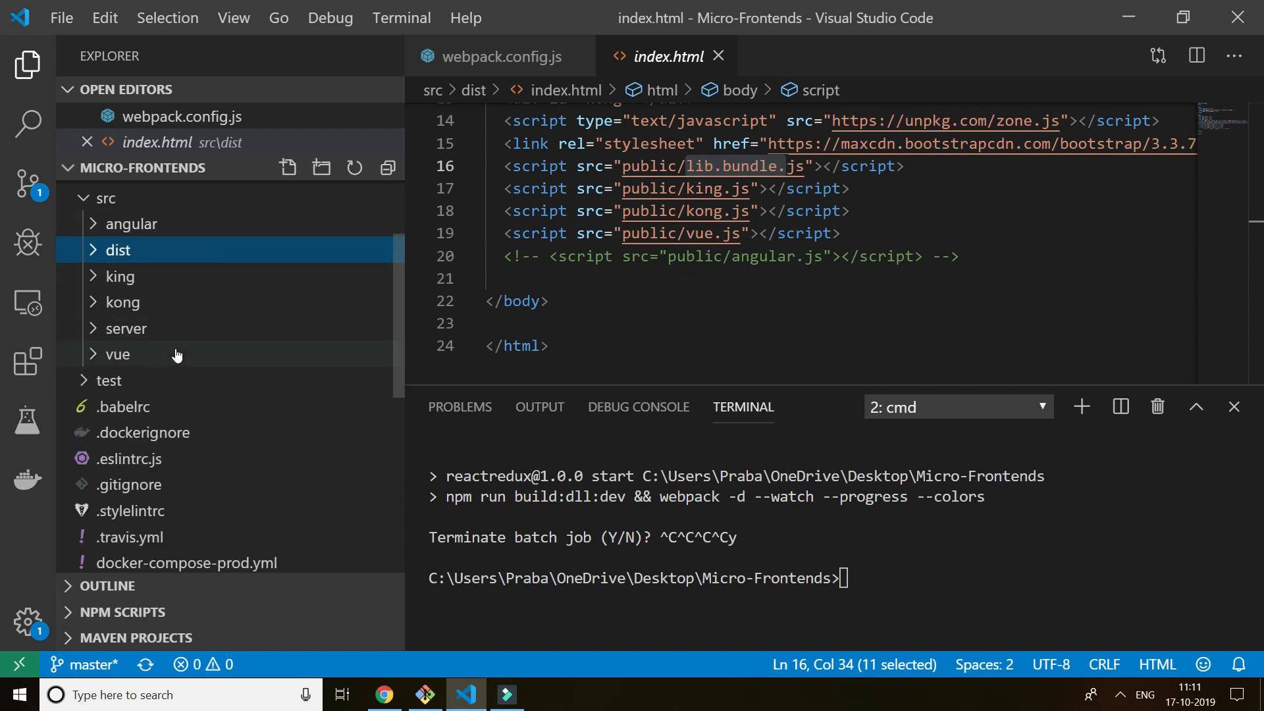
Step: Bring up webpack.config.js with BUILD_DIR and the King, Kong, Vue, Angular directories
scroll("down", 3)
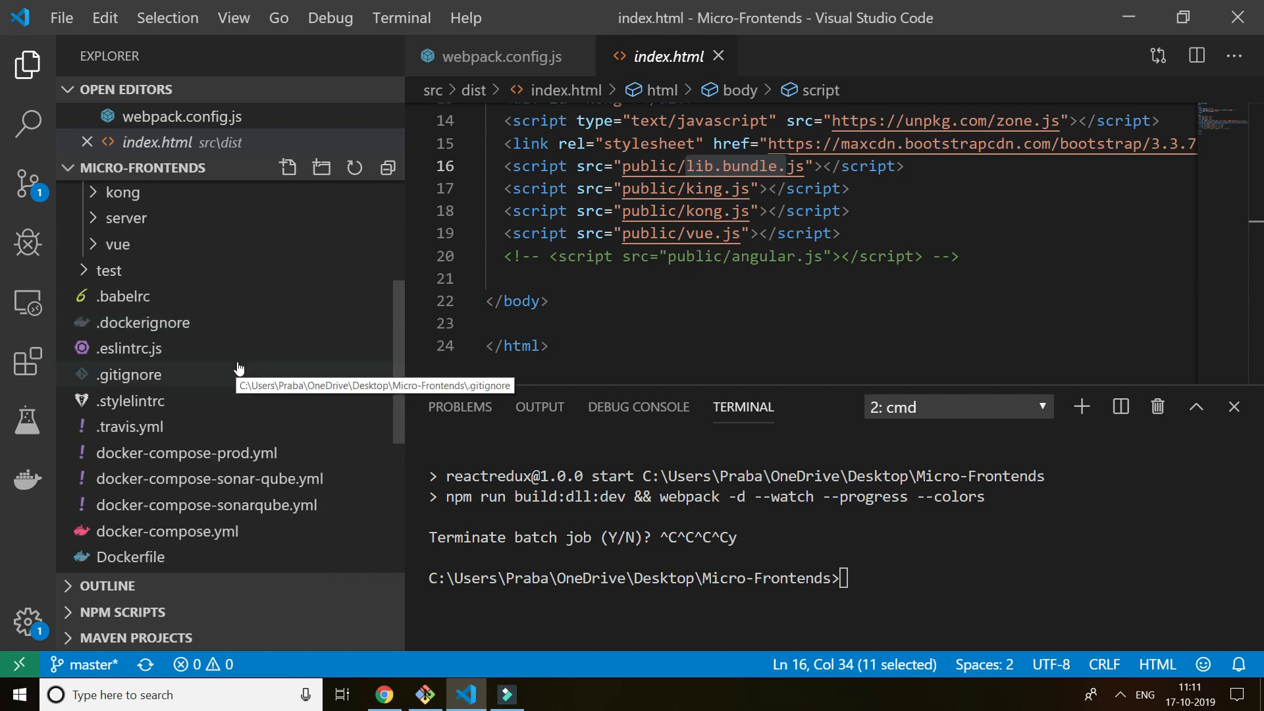
scroll("down", 3)
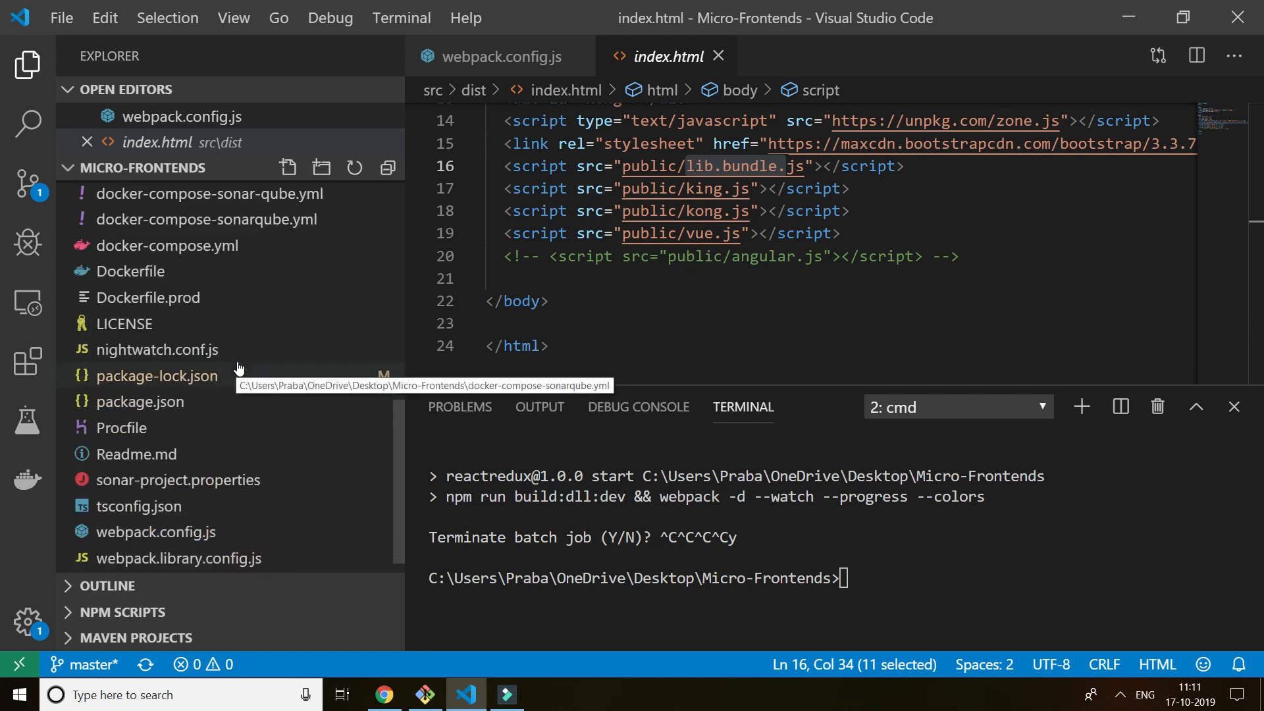
left_click(499, 56)
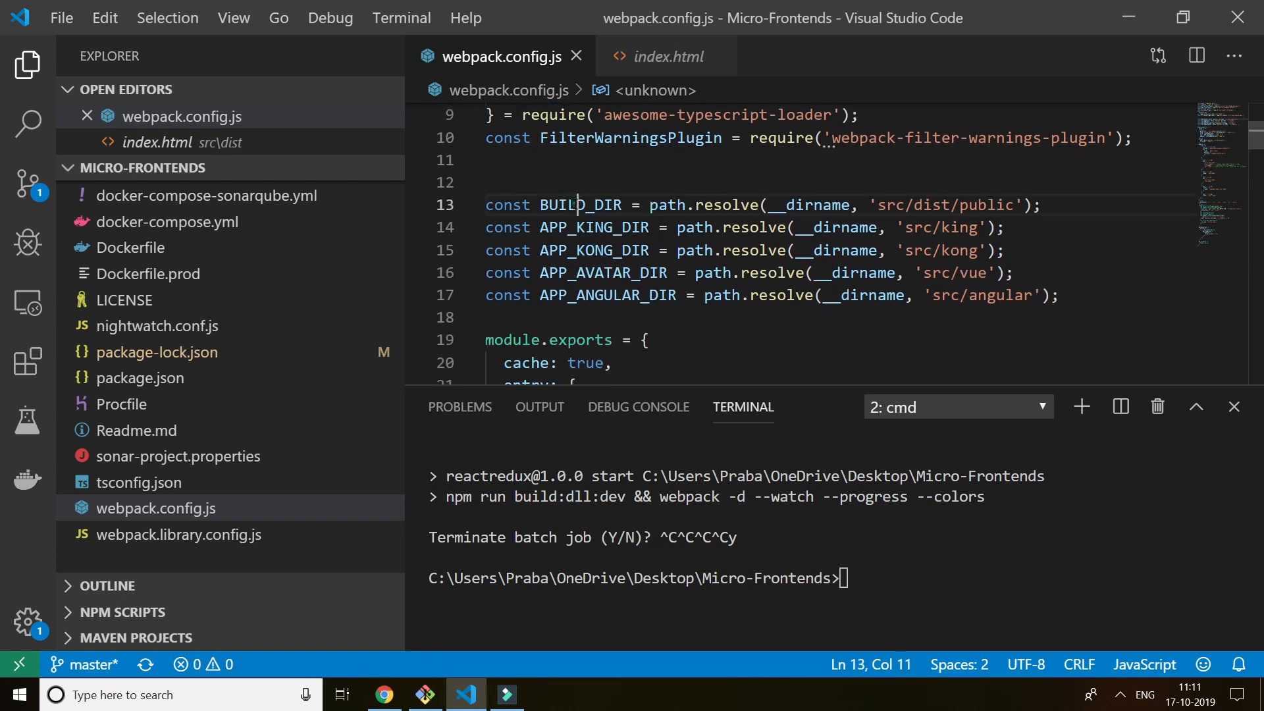
Step: Expand src/dist/public to list bundled files, collapse it, and close the open editors
left_click(964, 227)
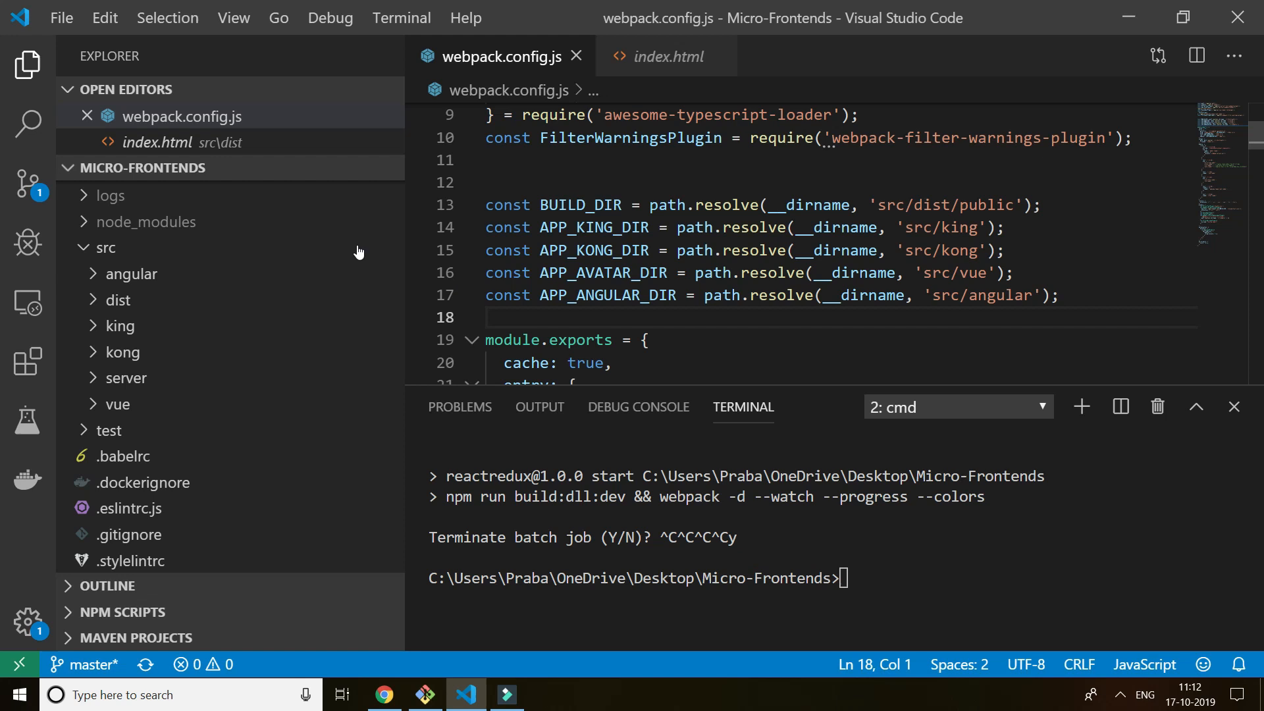
left_click(119, 301)
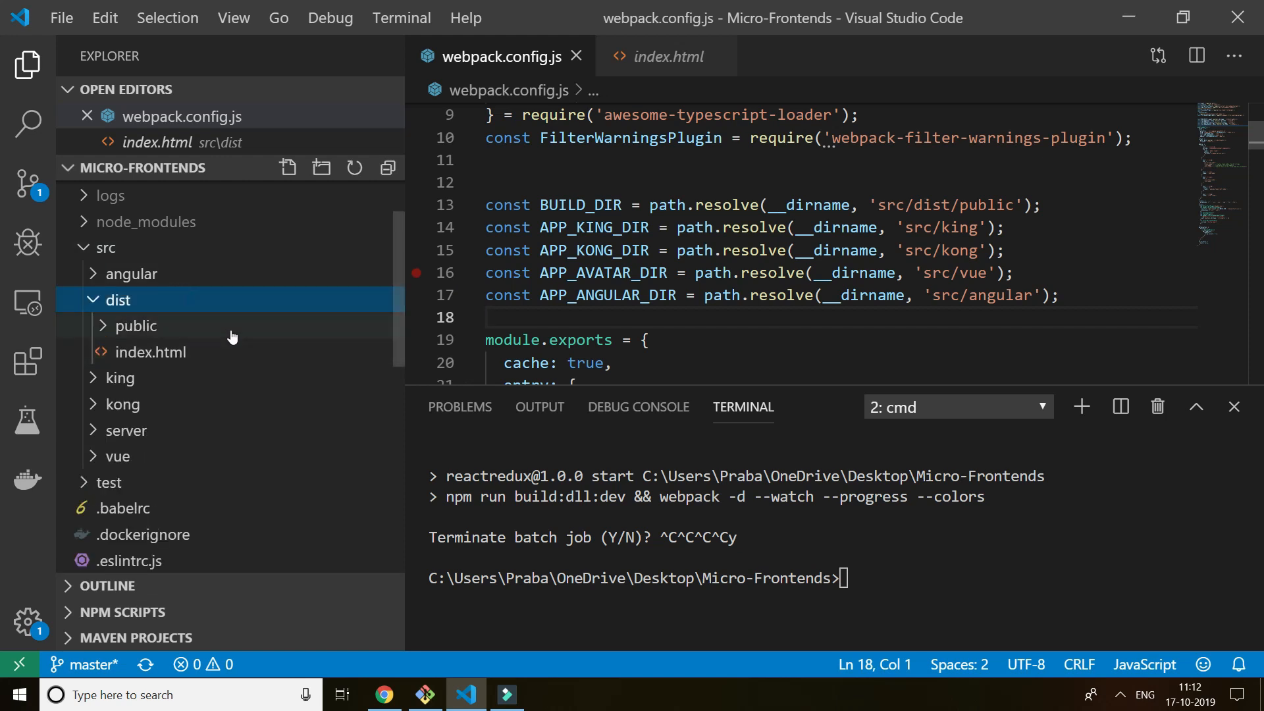
left_click(134, 326)
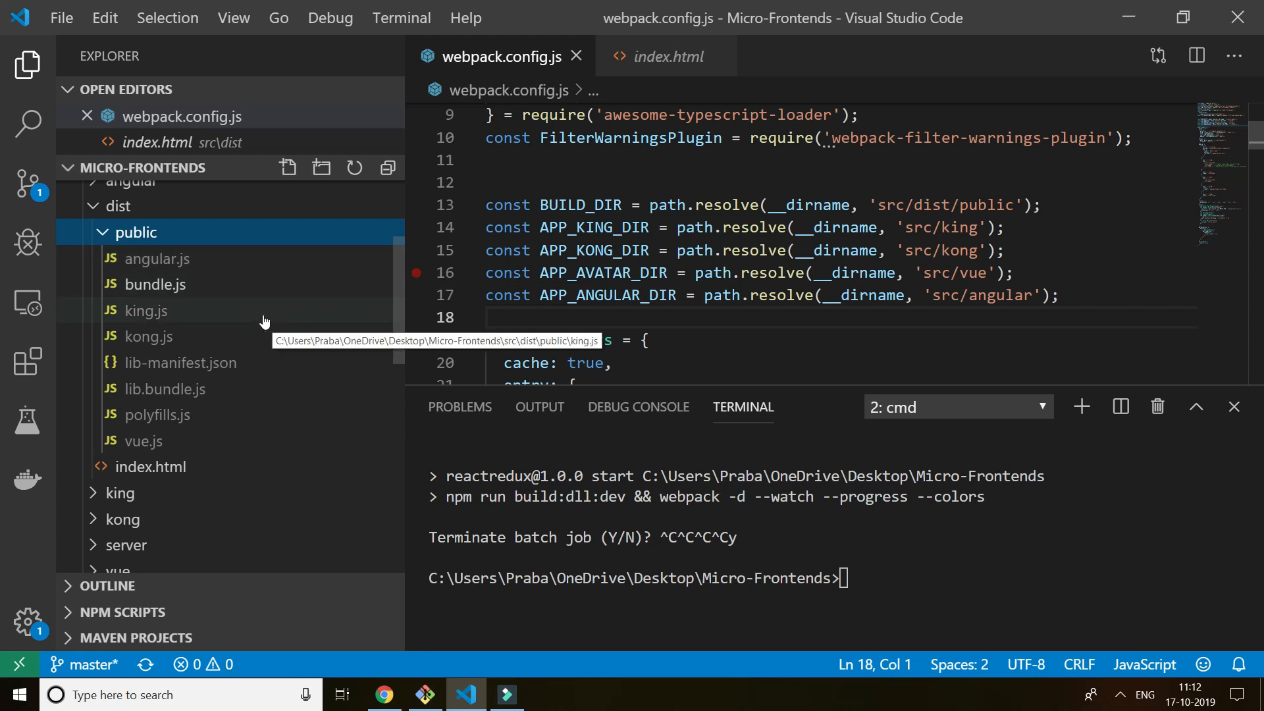
mouse_move(262, 322)
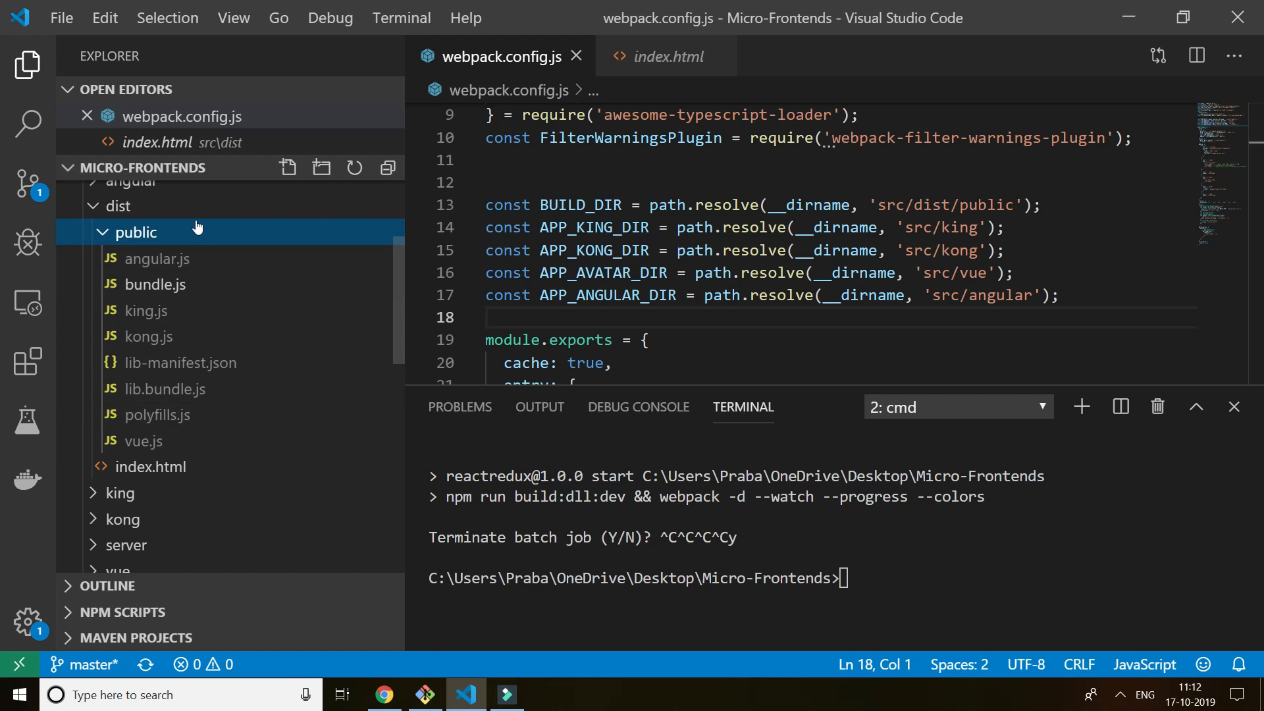
left_click(135, 233)
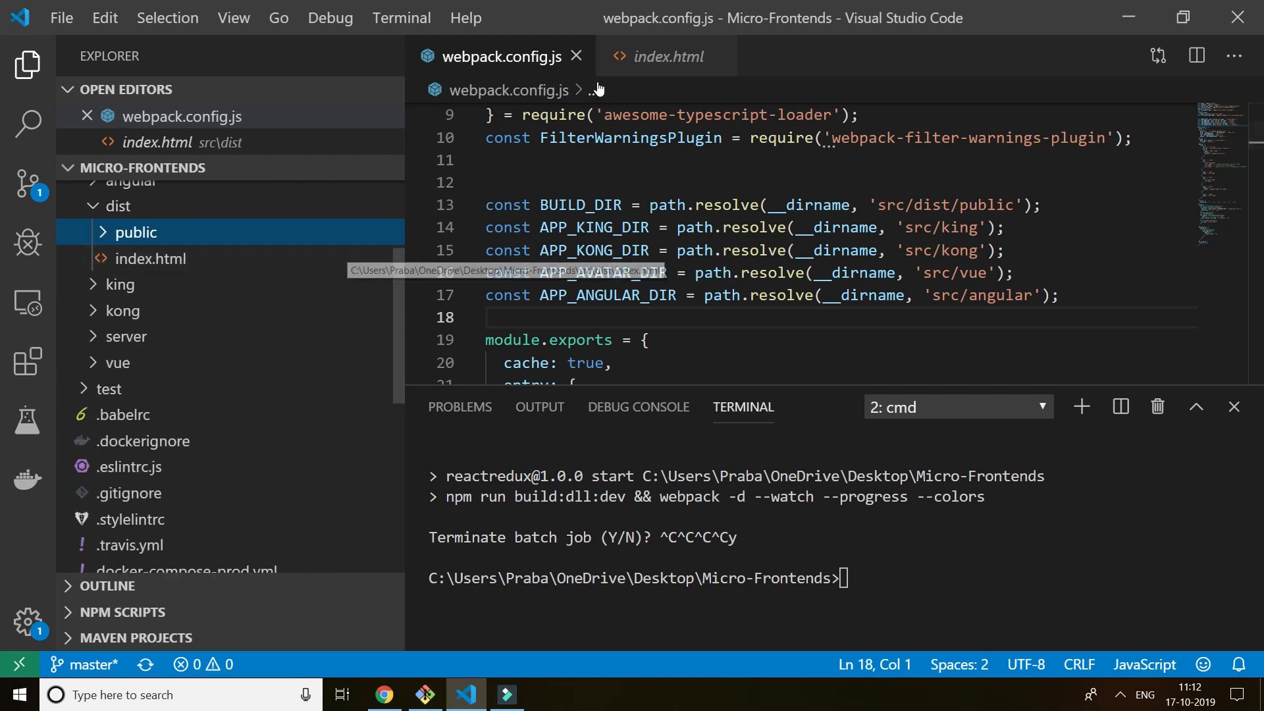
left_click(576, 55)
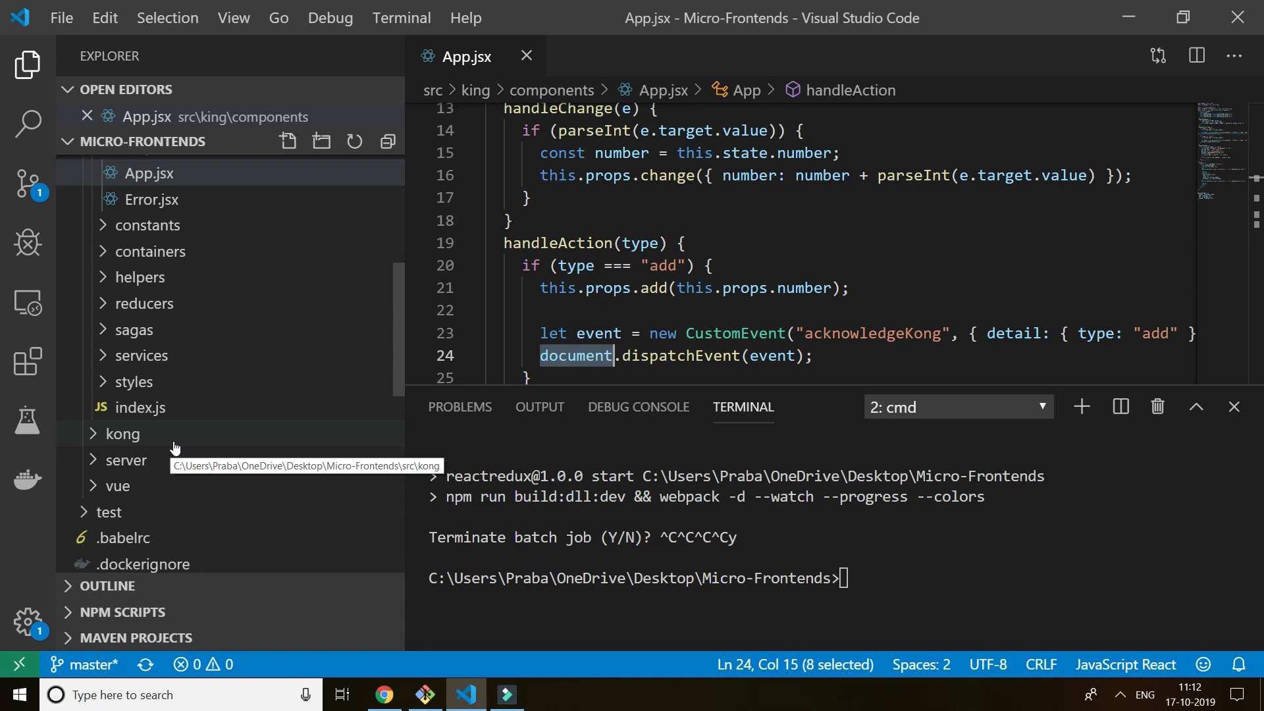
left_click(121, 434)
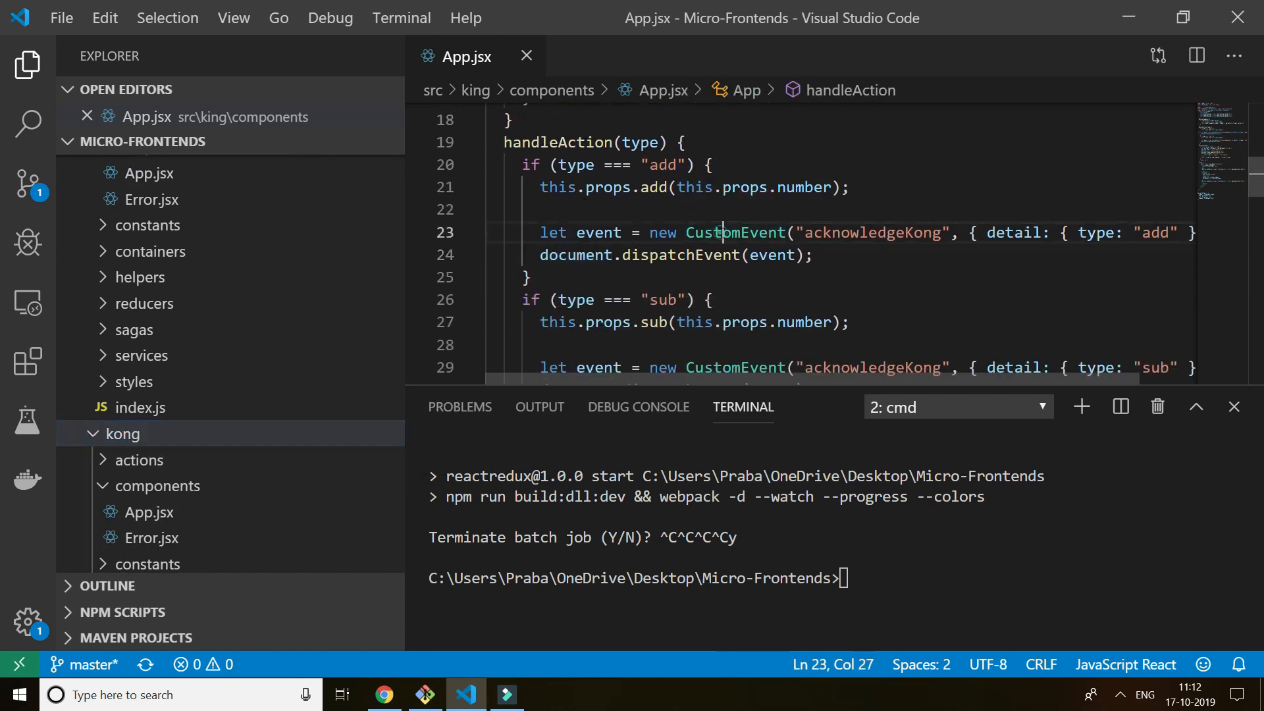
double_click(733, 233)
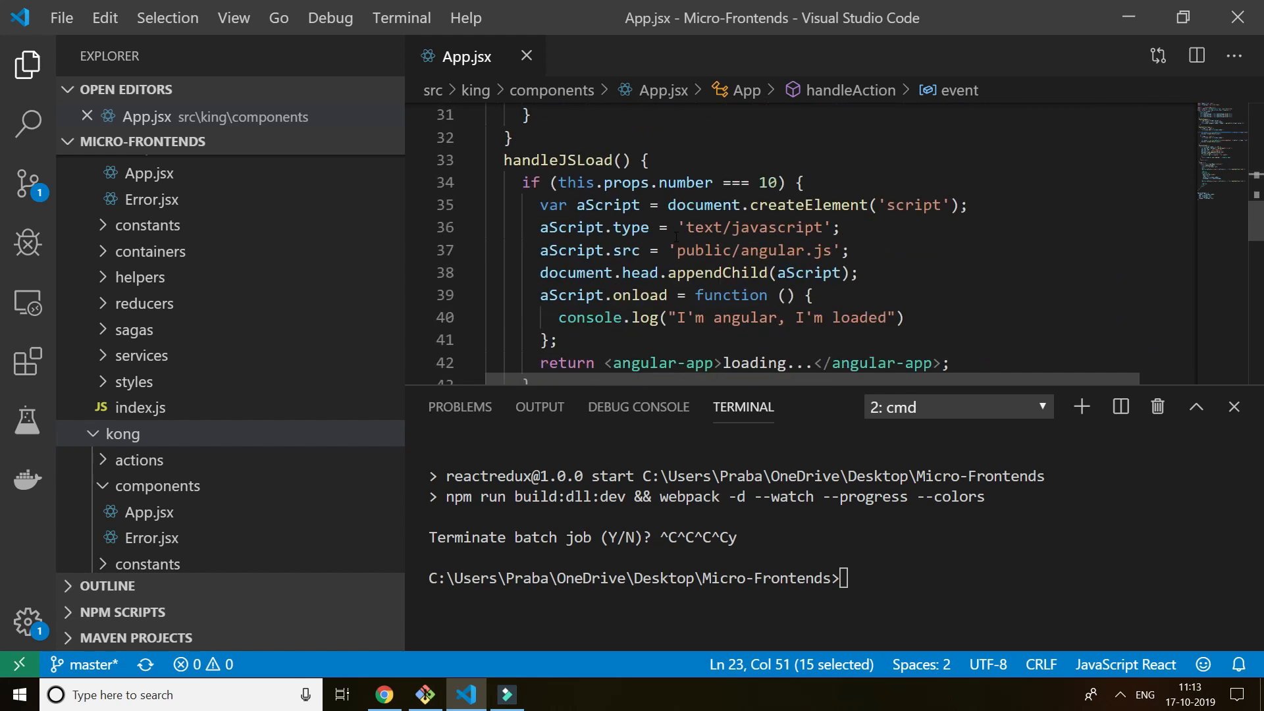
scroll("down", 3)
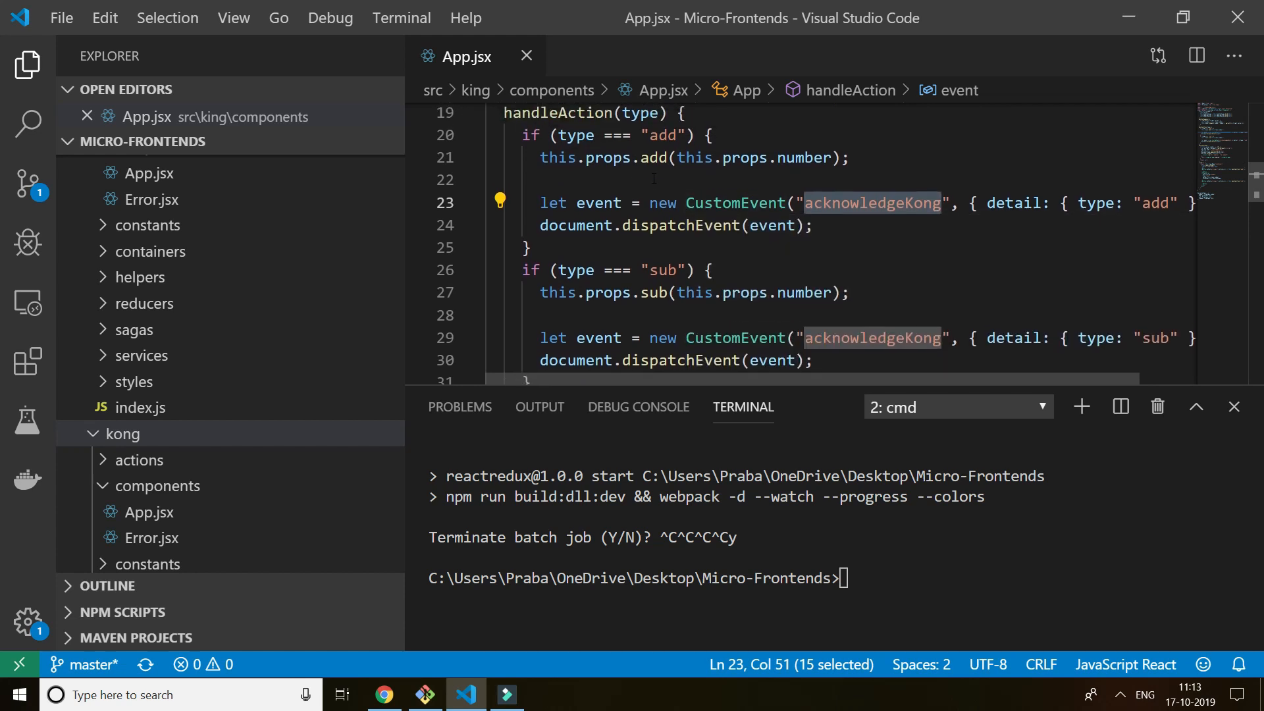
double_click(574, 226)
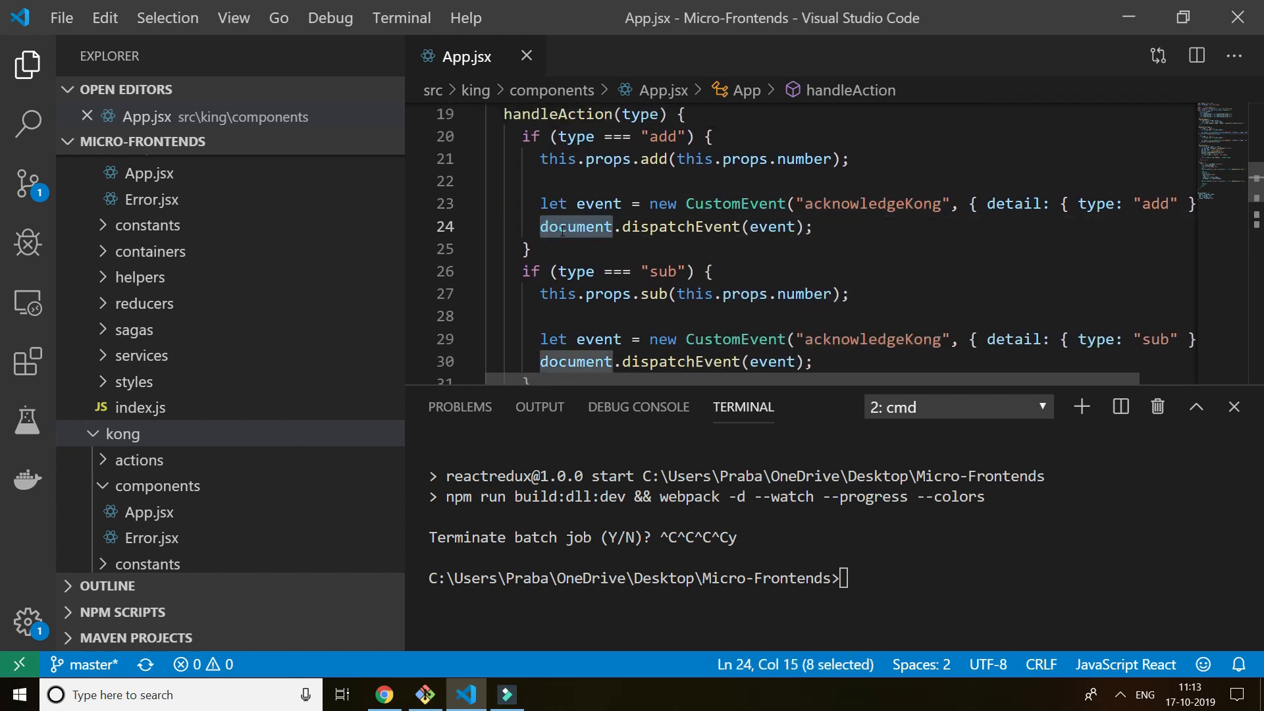
mouse_move(364, 249)
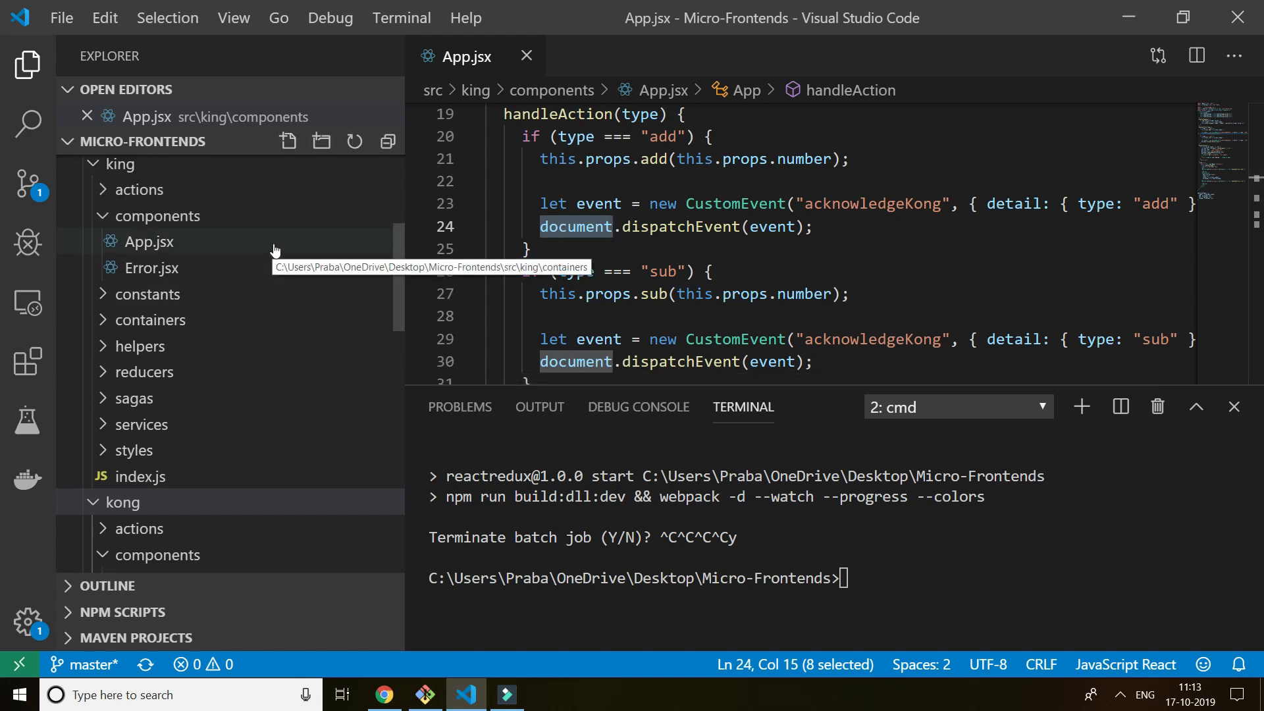
Step: Open kong/components/App.jsx and highlight its acknowledgeKong addEventListener call
left_click(126, 164)
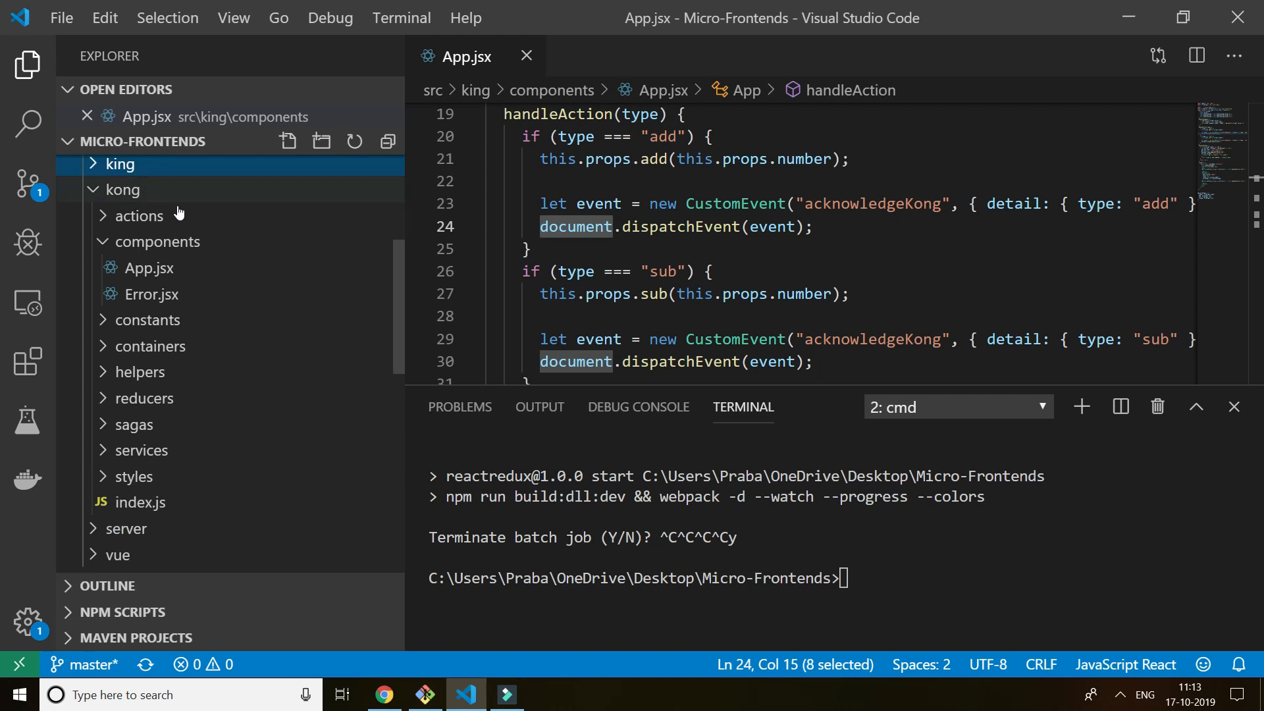
left_click(149, 293)
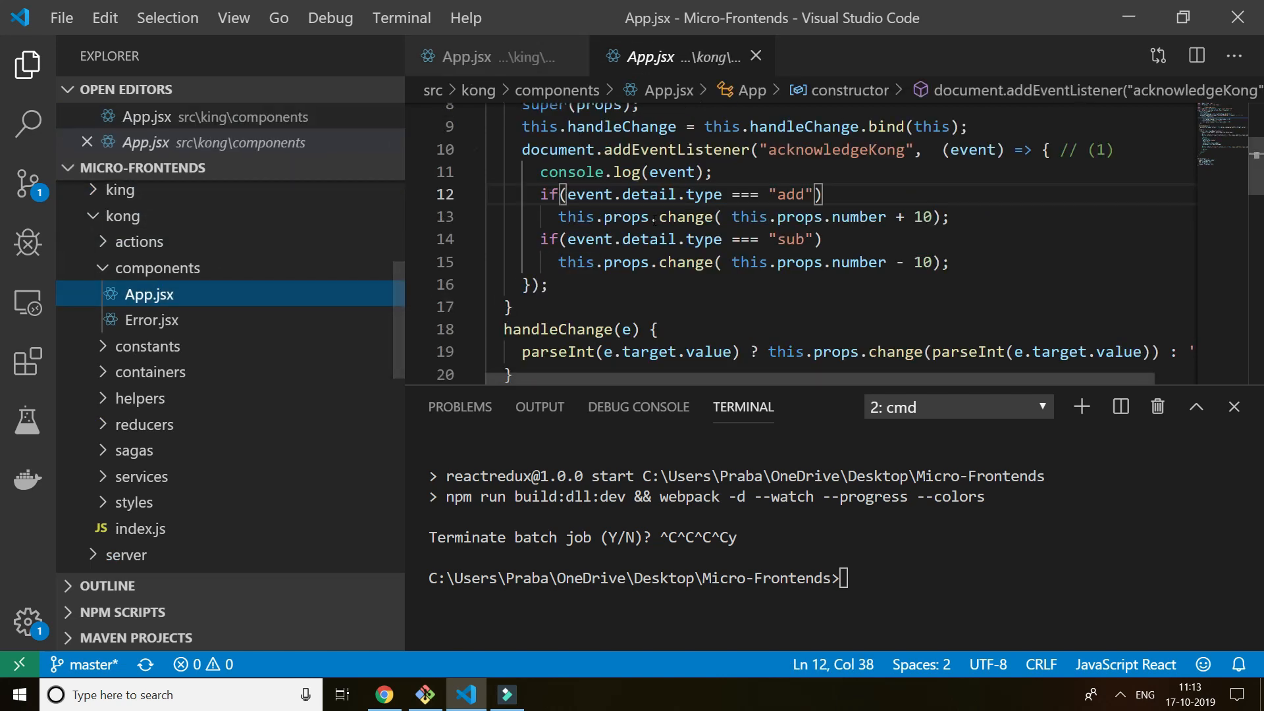
double_click(683, 234)
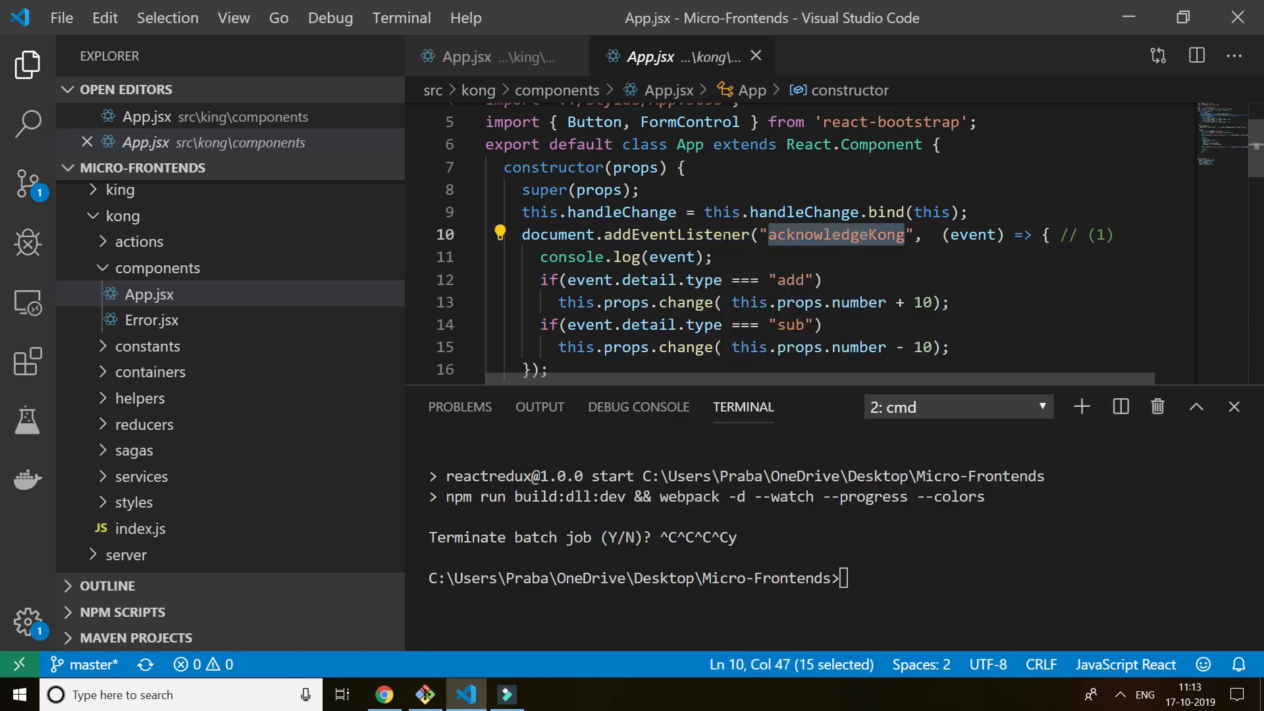
double_click(674, 235)
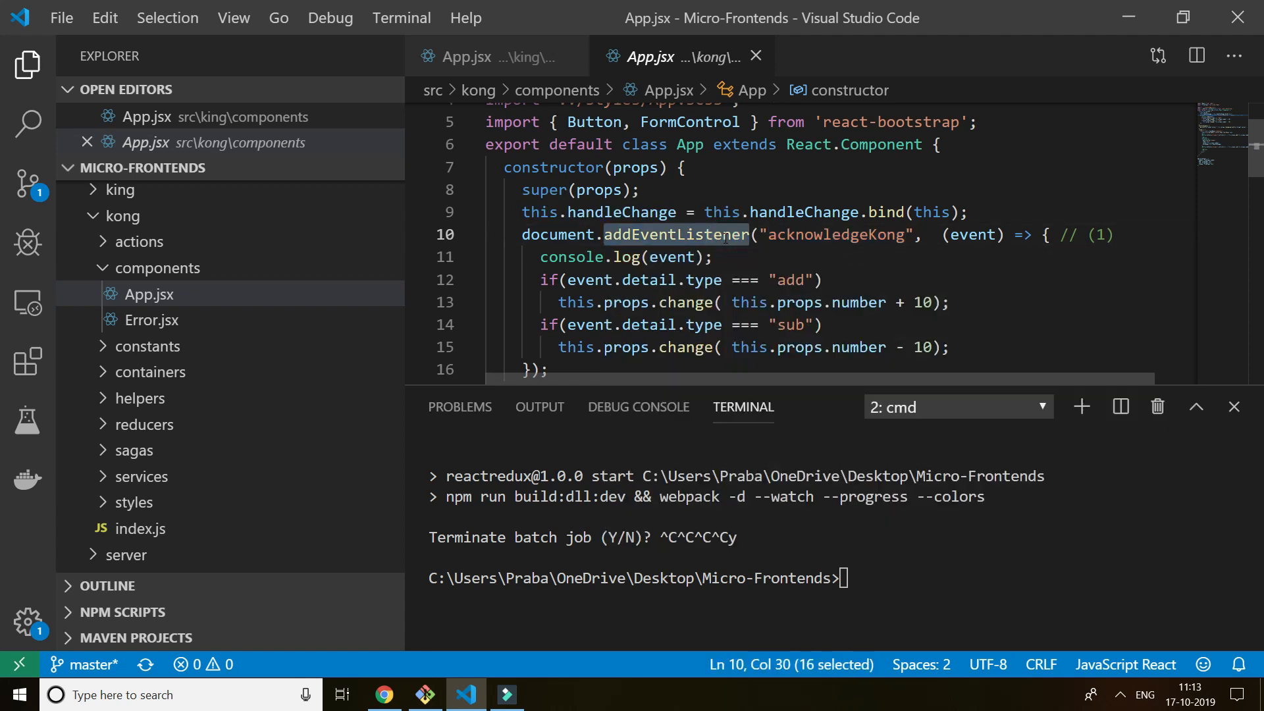
Step: Compare King's and Kong's App.jsx tabs, then switch to the browser demo
left_click(482, 57)
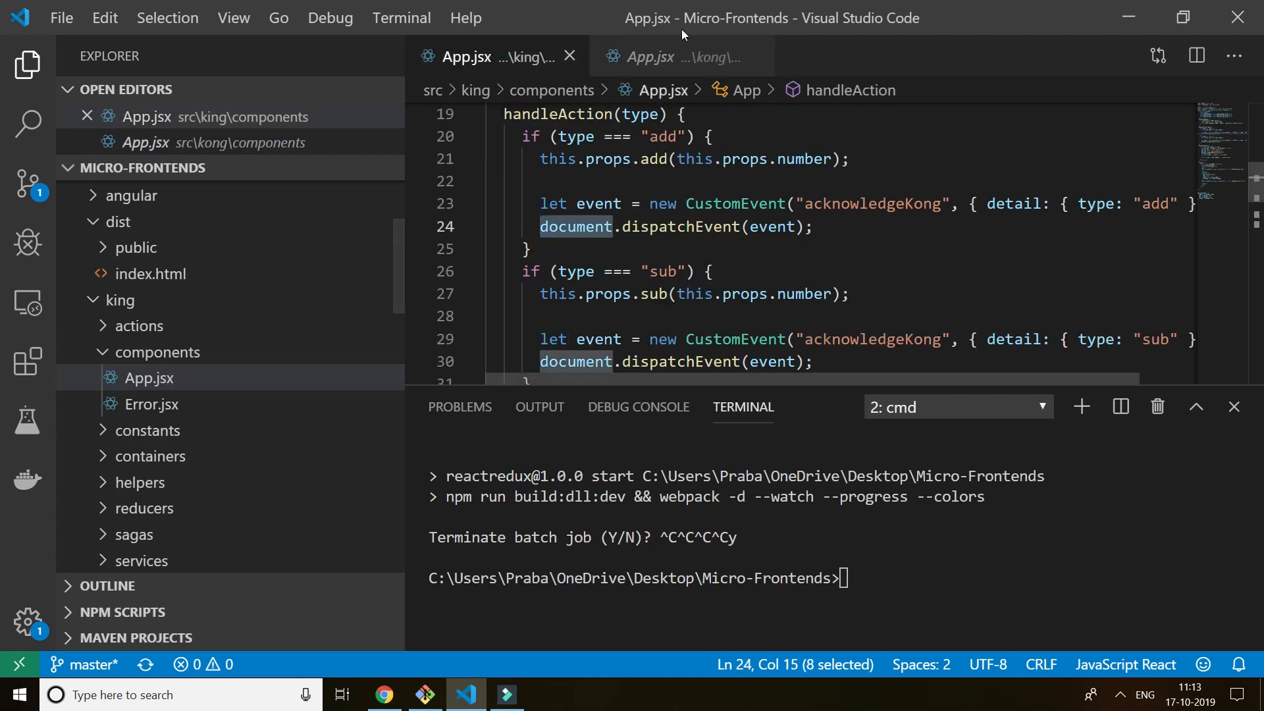
left_click(661, 57)
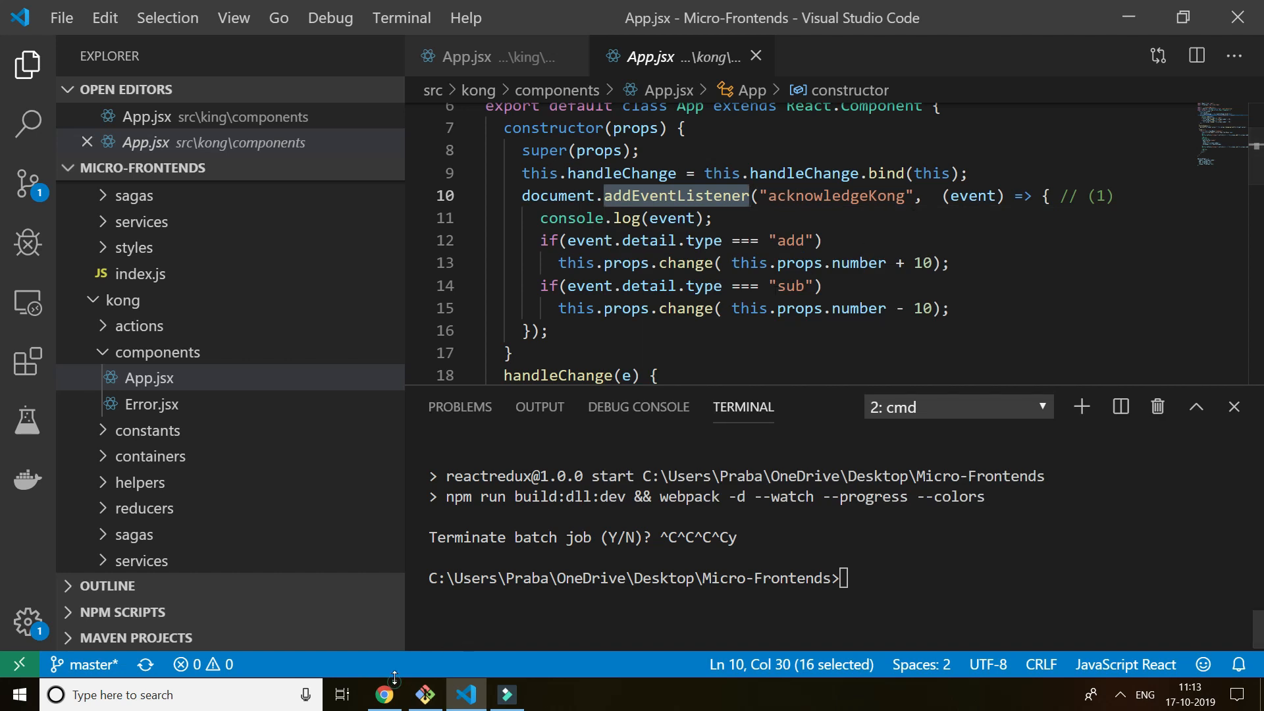
left_click(385, 694)
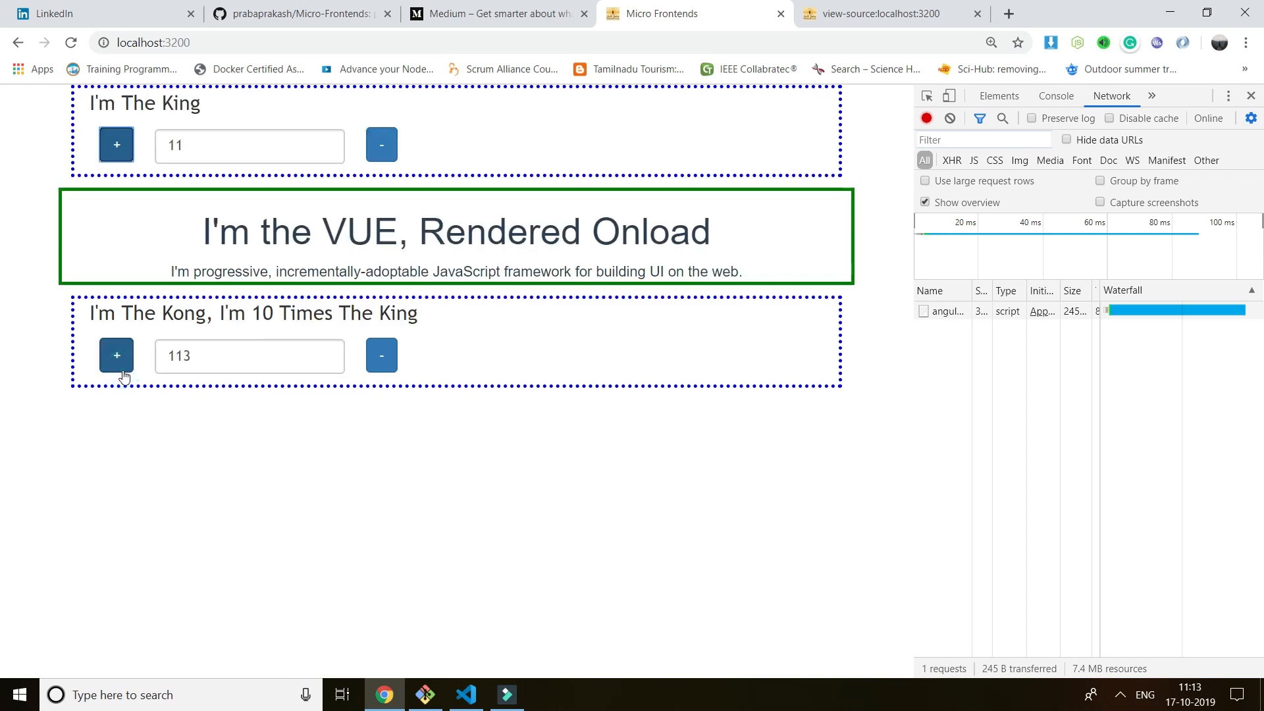
Step: Increment King twice, adding ten to Kong each time, then reload the page
left_click(116, 145)
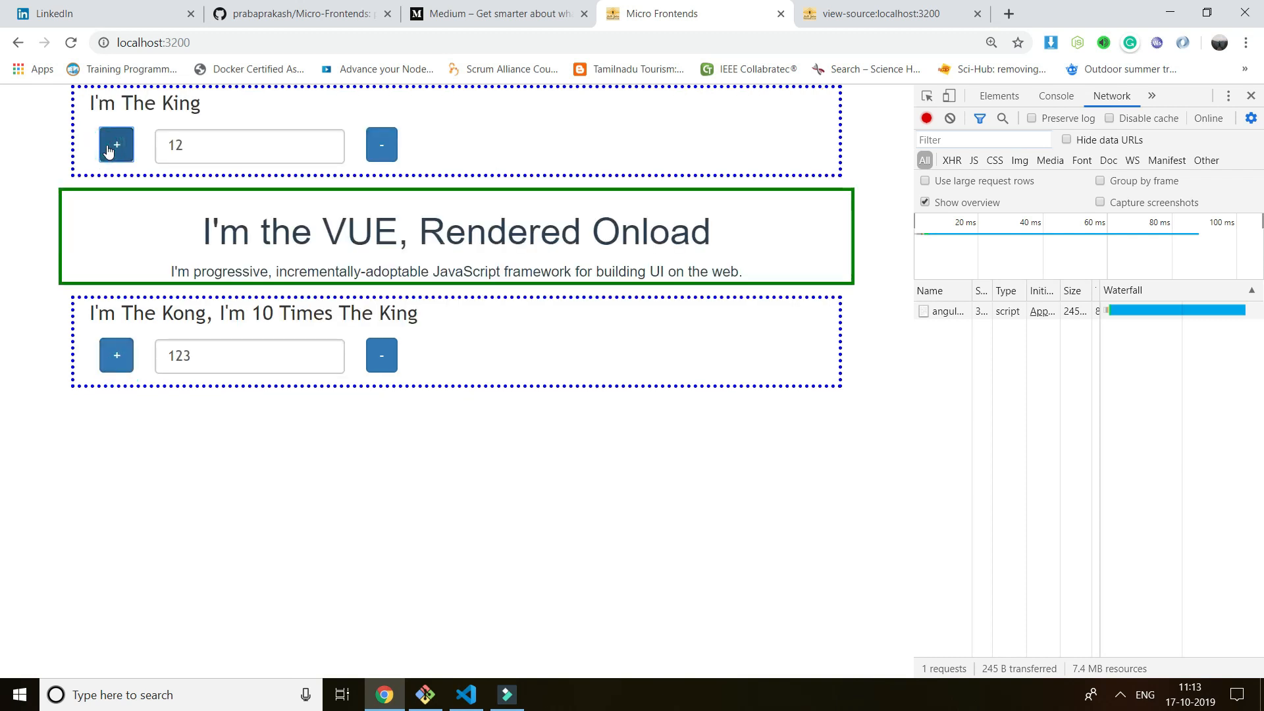
left_click(115, 145)
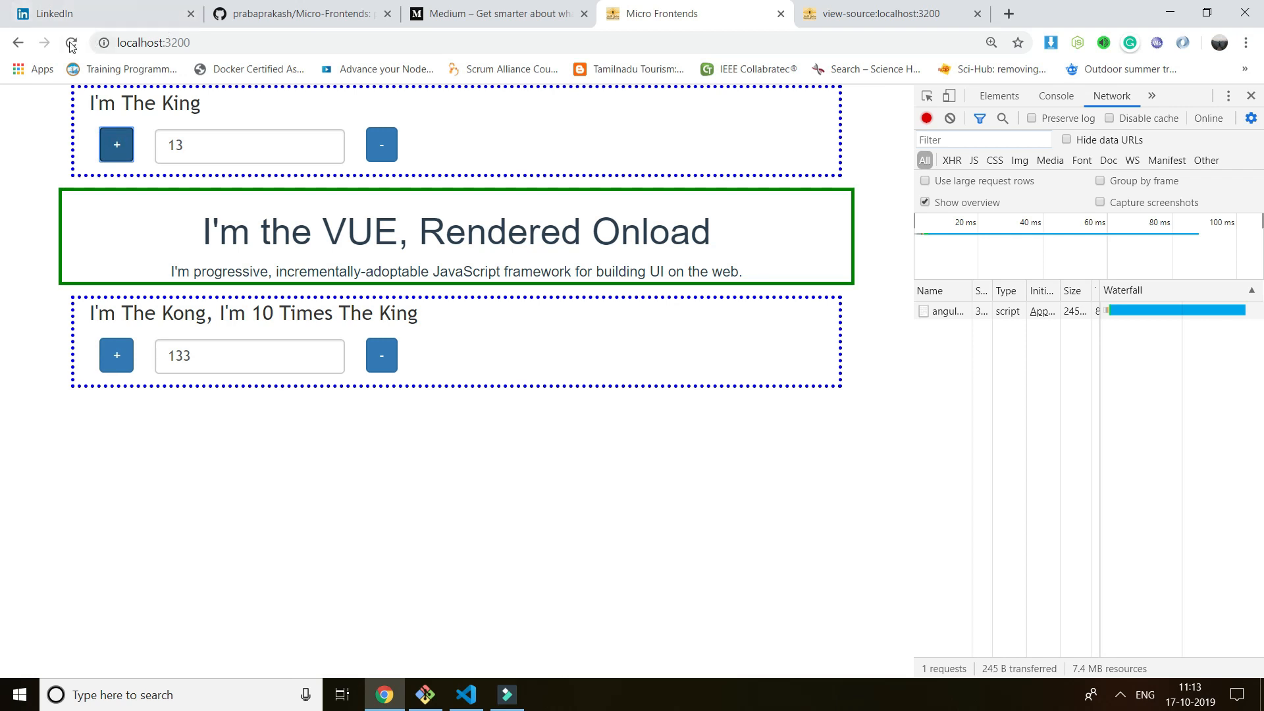
left_click(70, 43)
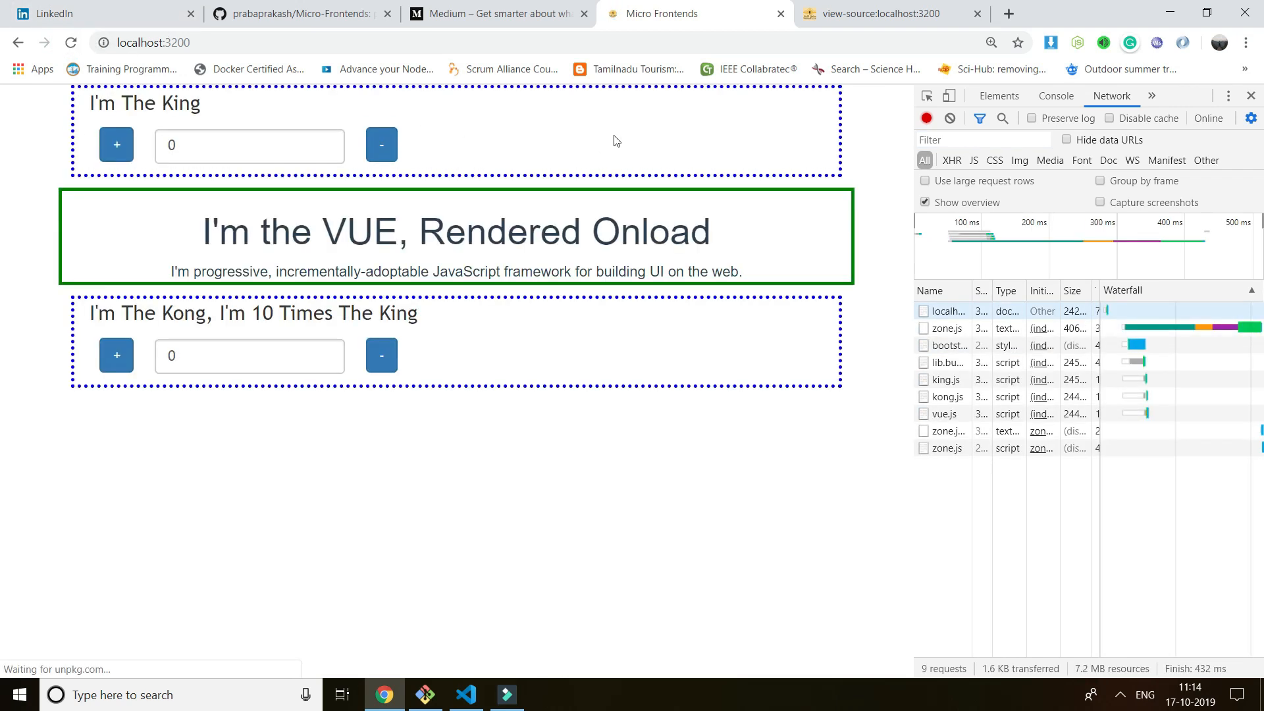
Step: Increment King from zero to 10 so Angular appears, then return to VS Code
left_click(115, 144)
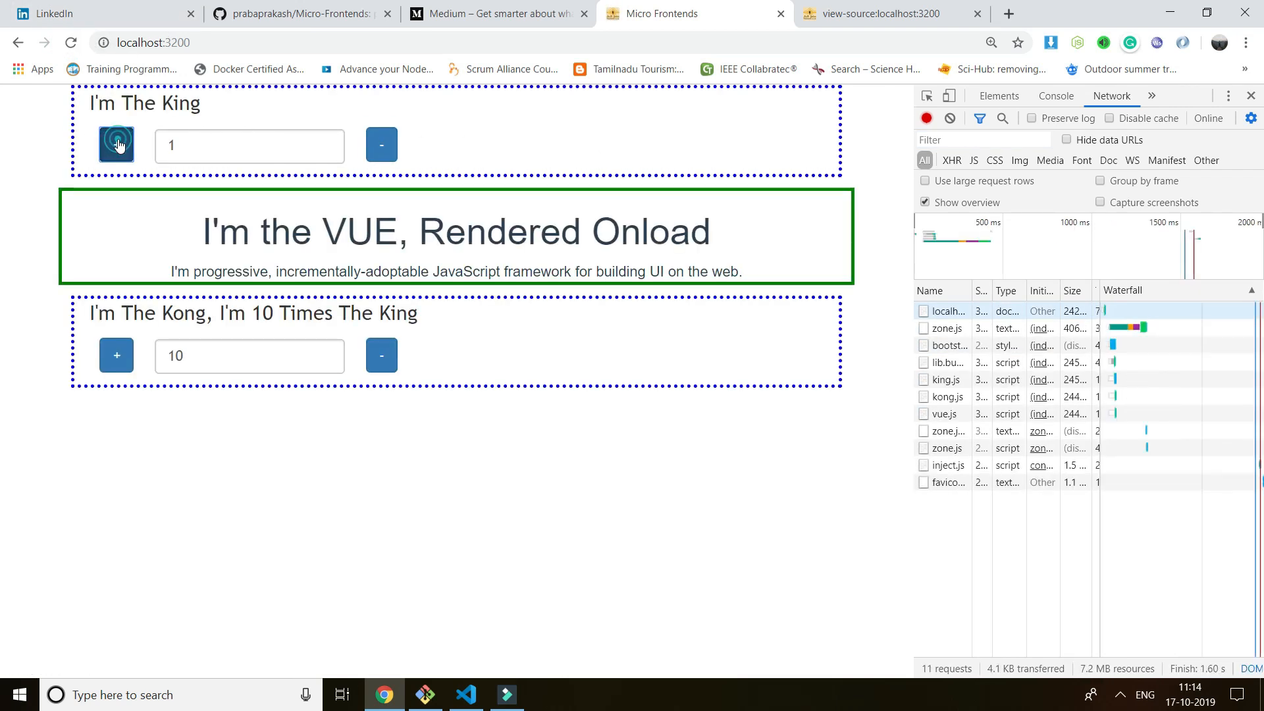
left_click(116, 144)
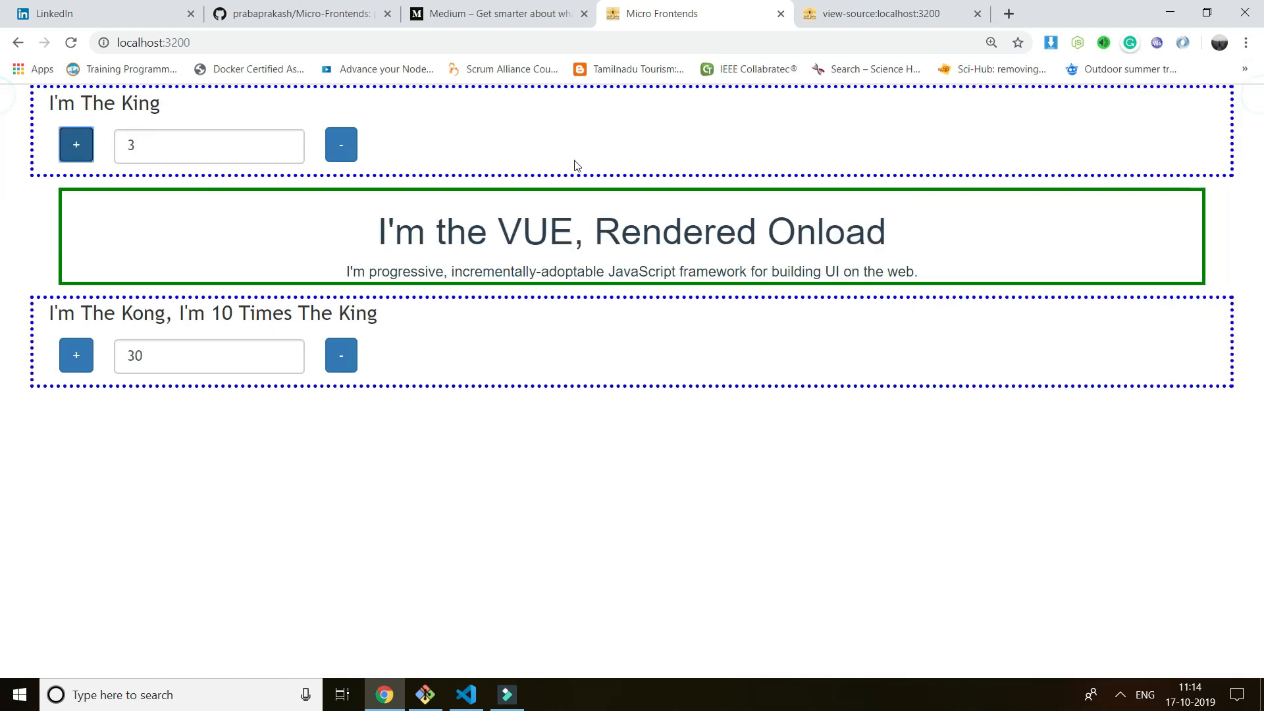
left_click(75, 145)
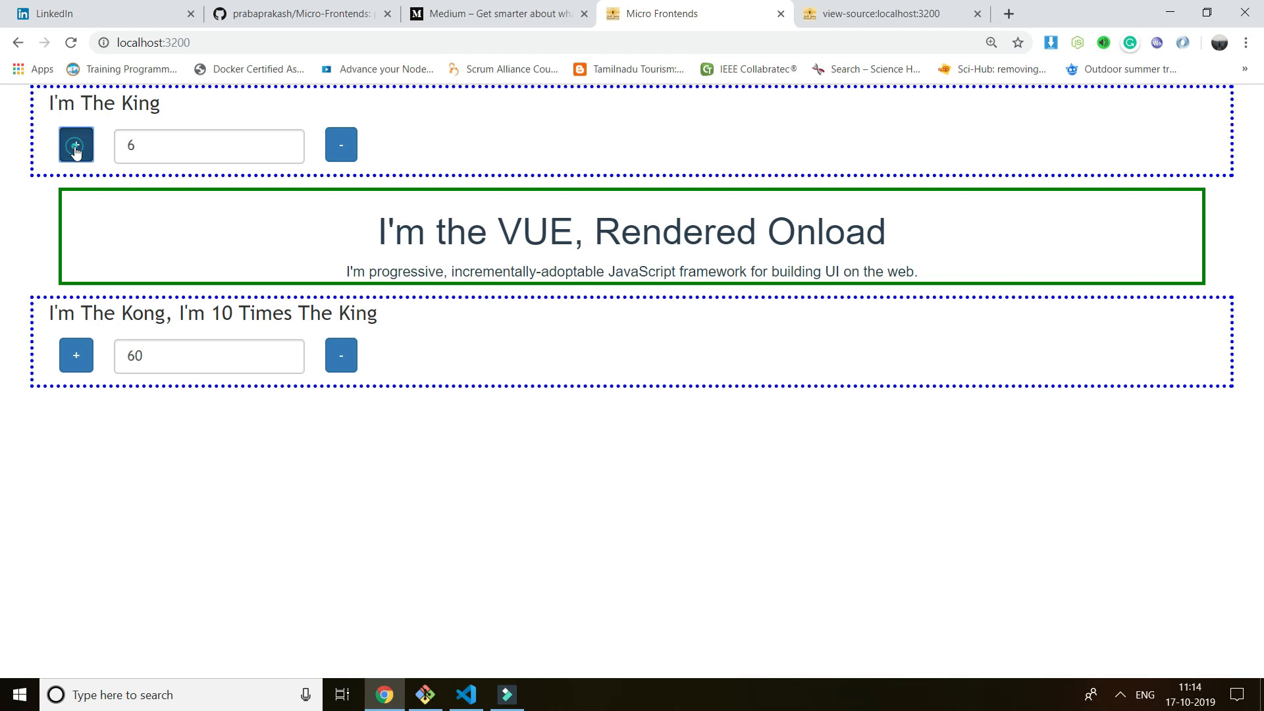
left_click(75, 146)
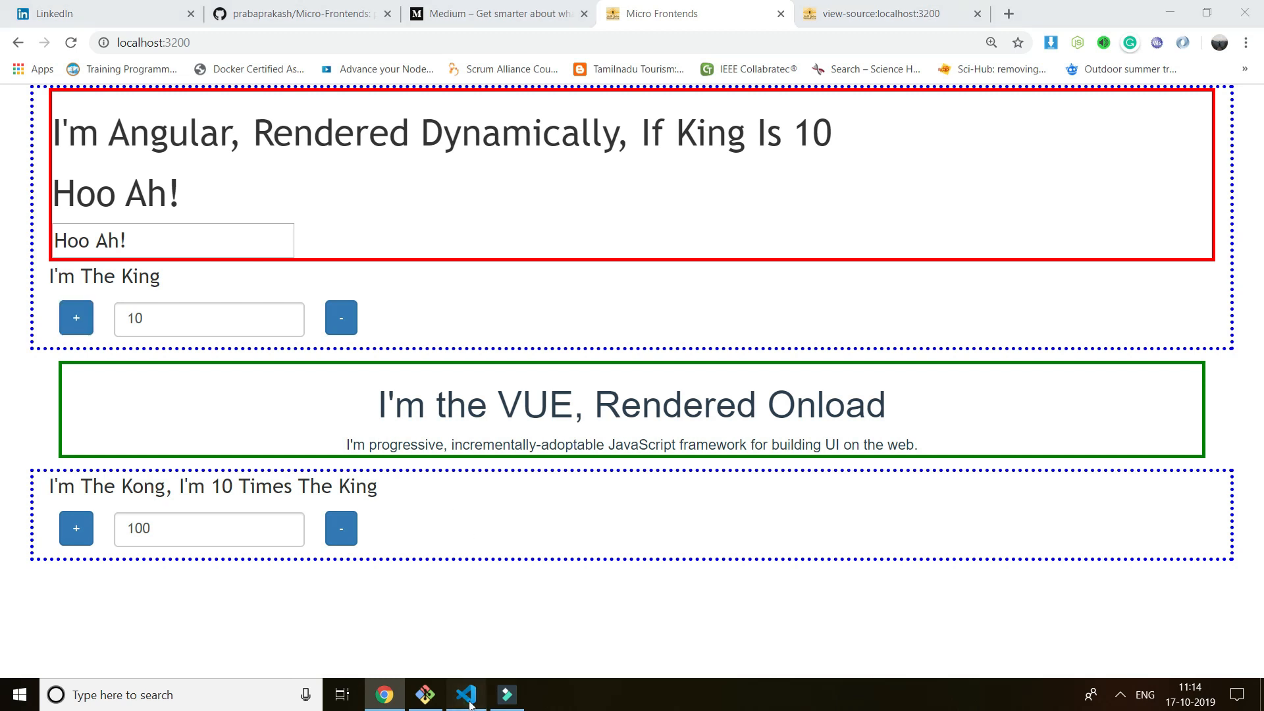
left_click(465, 695)
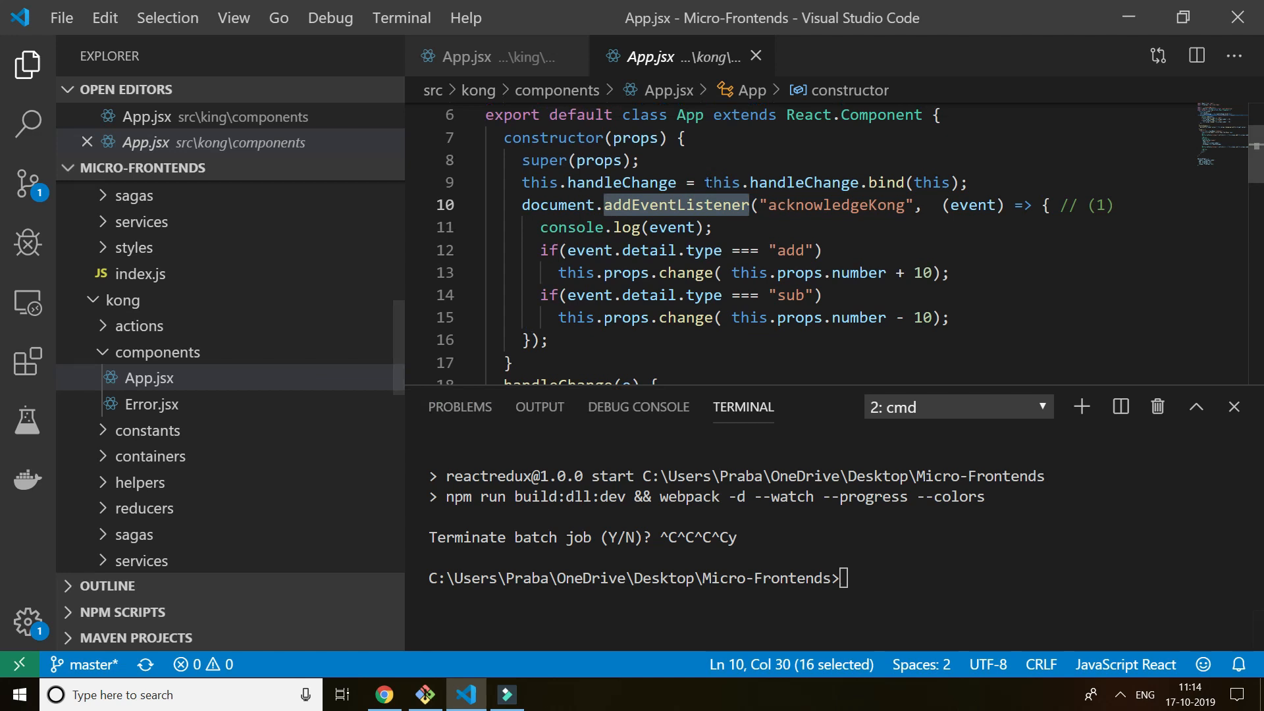
Step: Switch to King's App.jsx and highlight handleJSLoad and the number prop in its condition
scroll("down", 3)
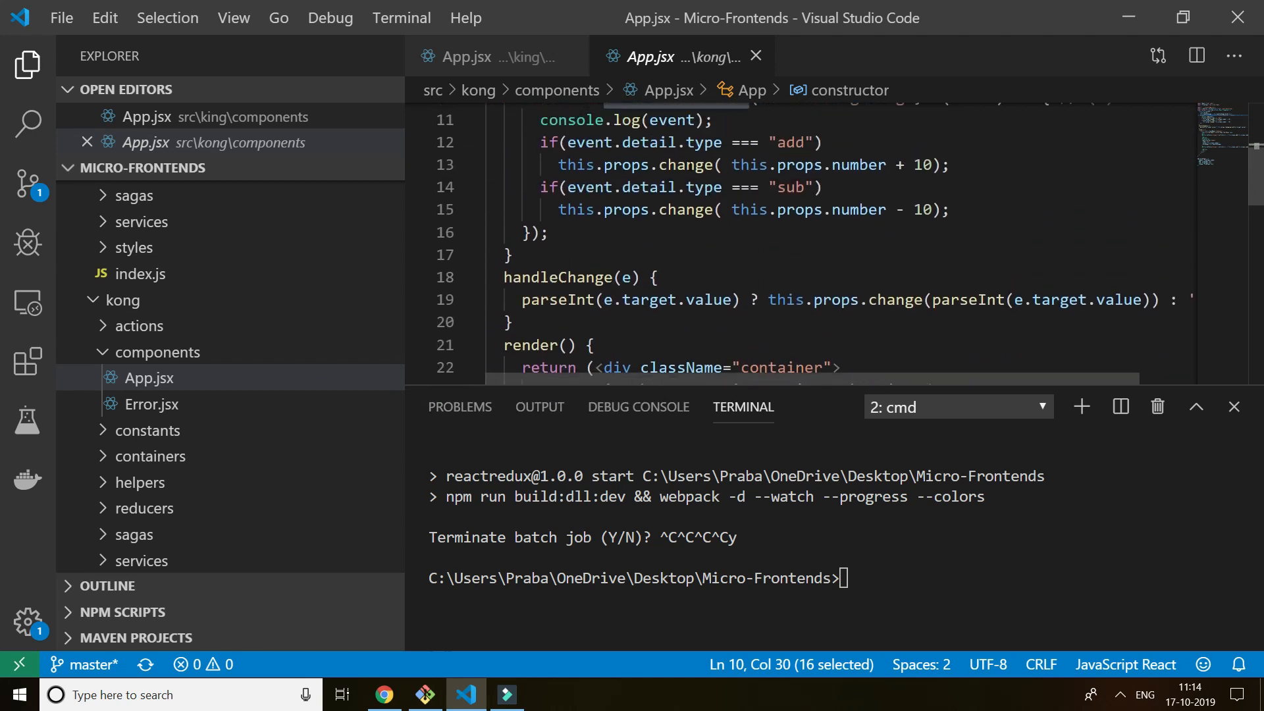
left_click(482, 56)
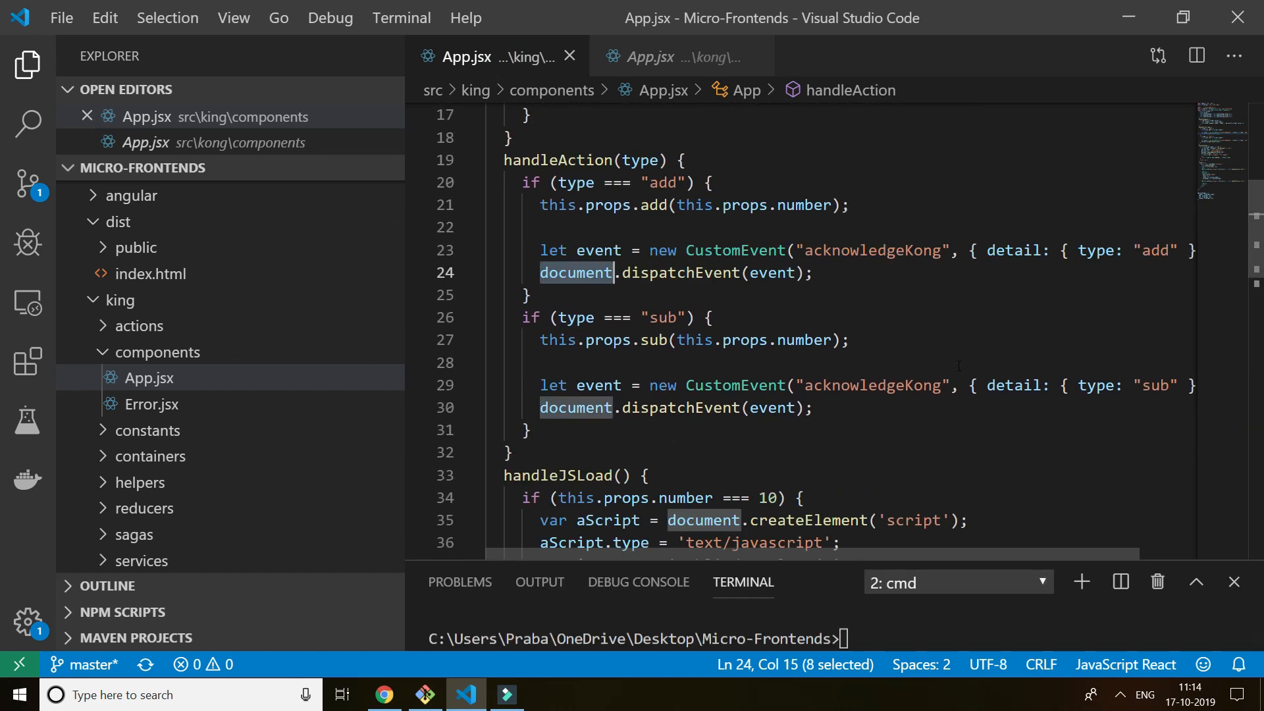
scroll("down", 3)
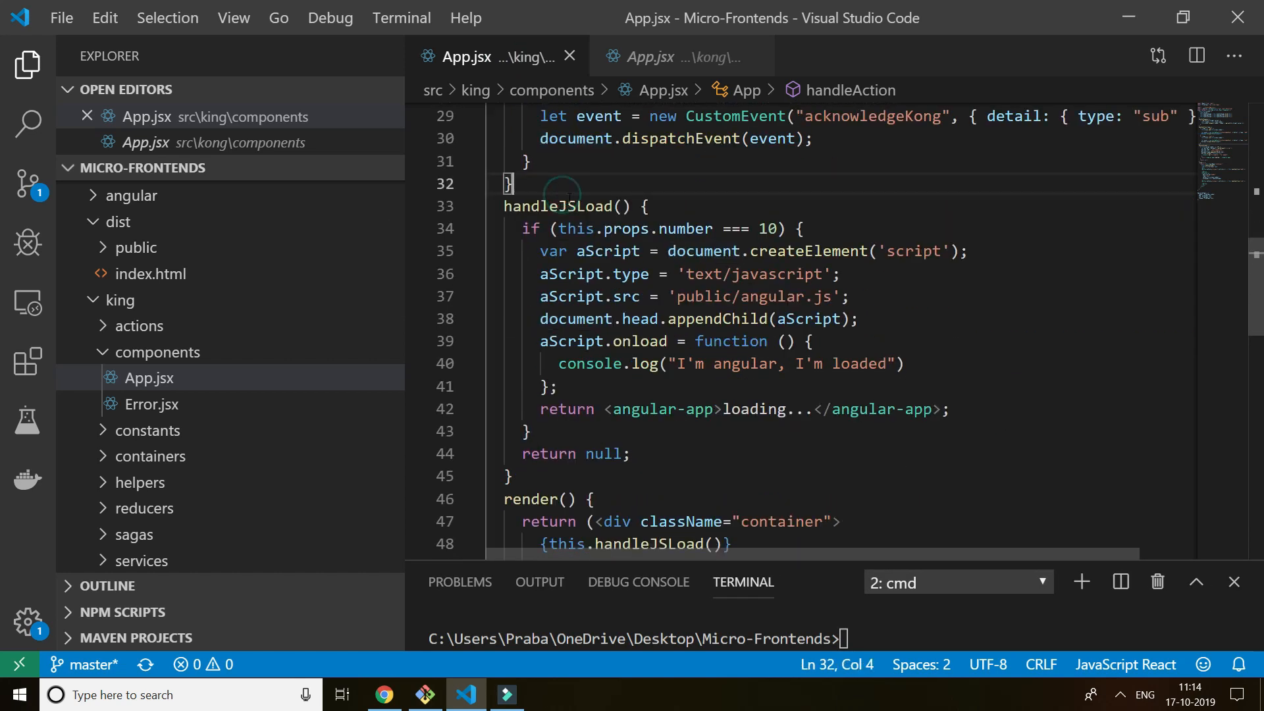
double_click(651, 394)
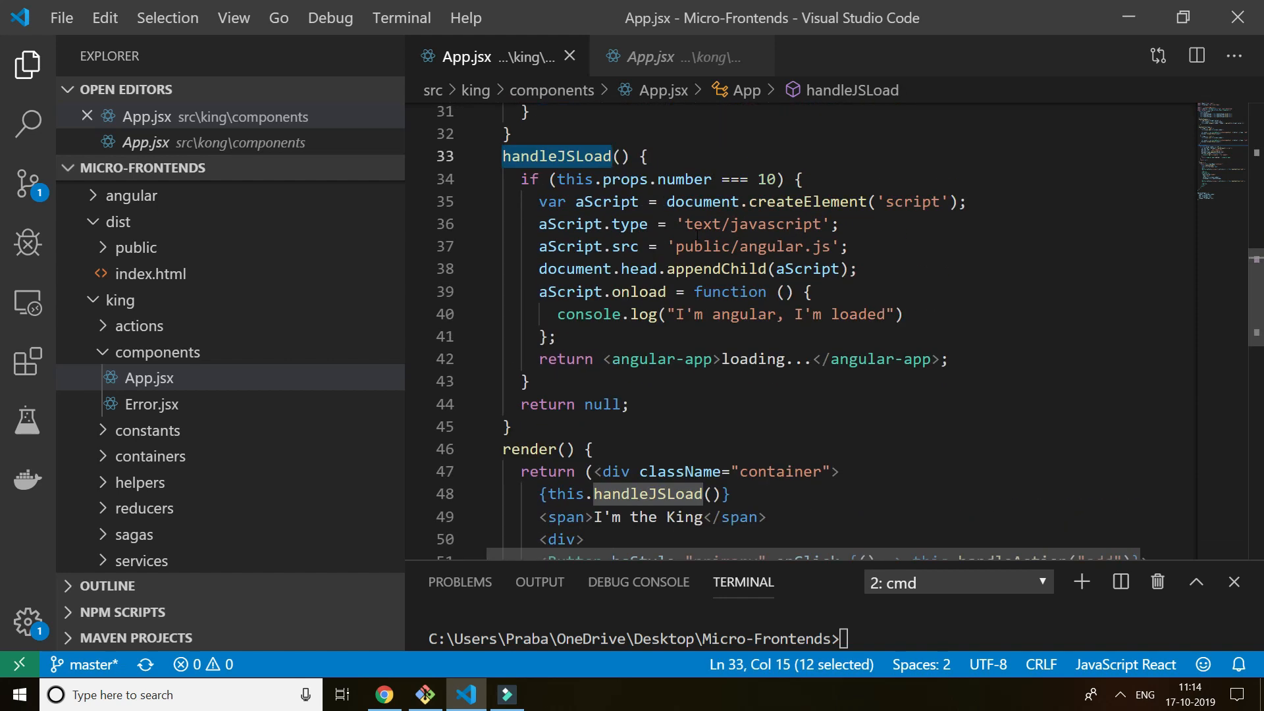
double_click(686, 224)
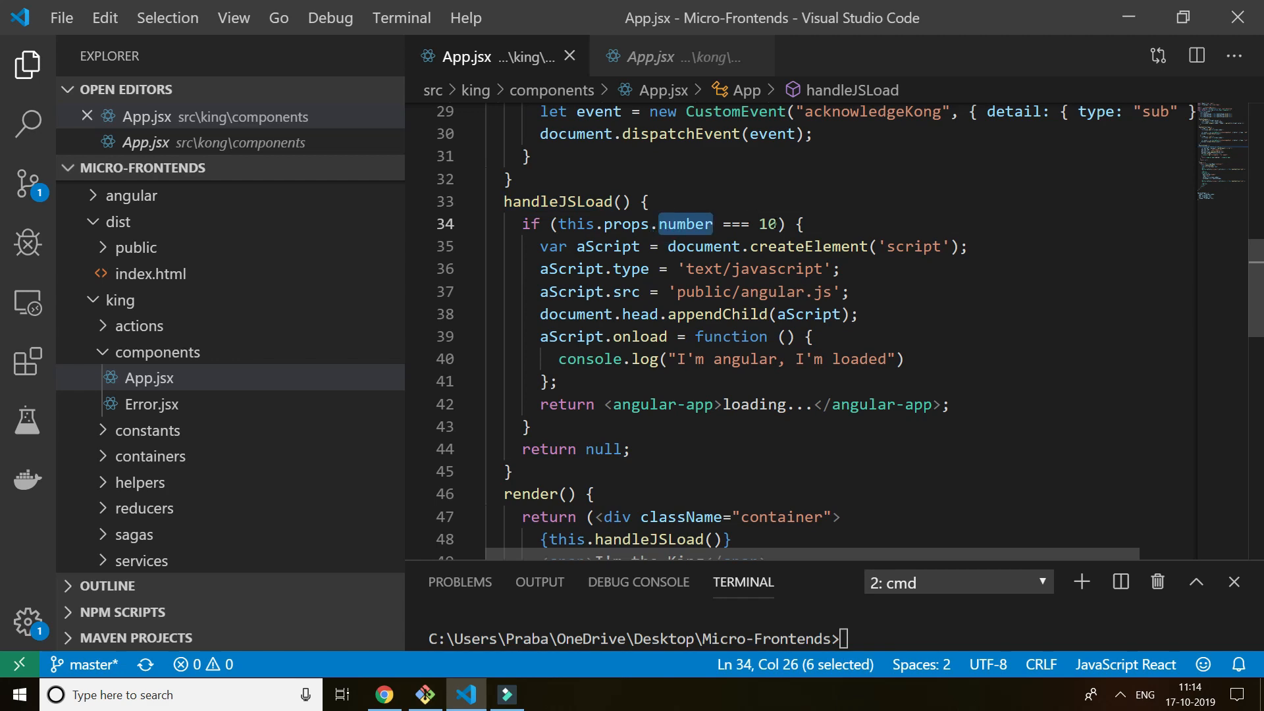
Step: Point out createElement in the script-injection code, then go back to the Chrome demo
left_click(384, 694)
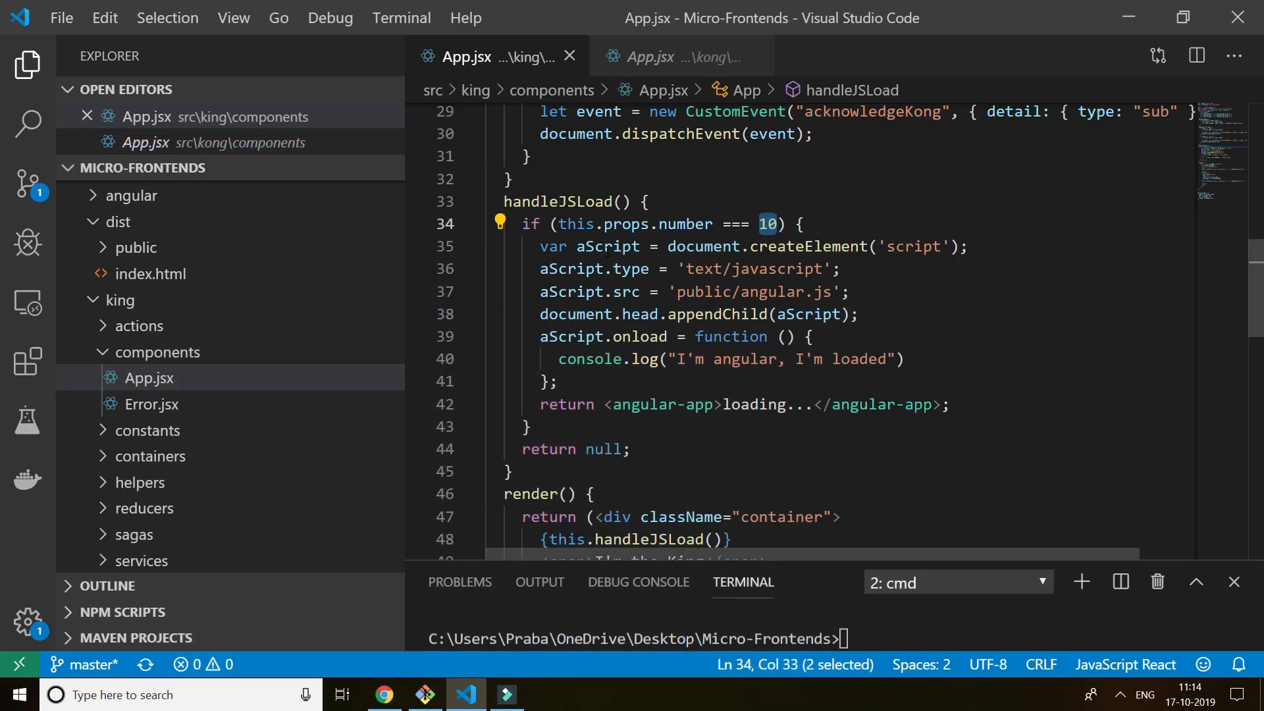
double_click(806, 246)
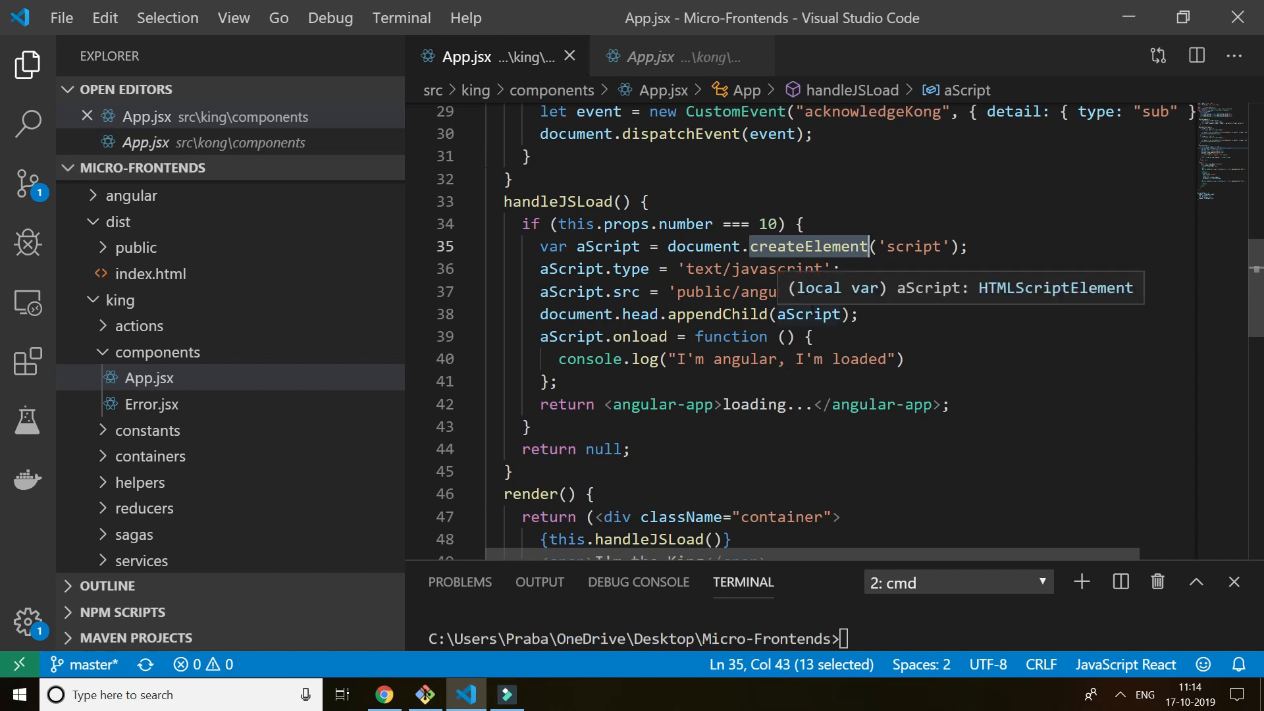
mouse_move(757, 372)
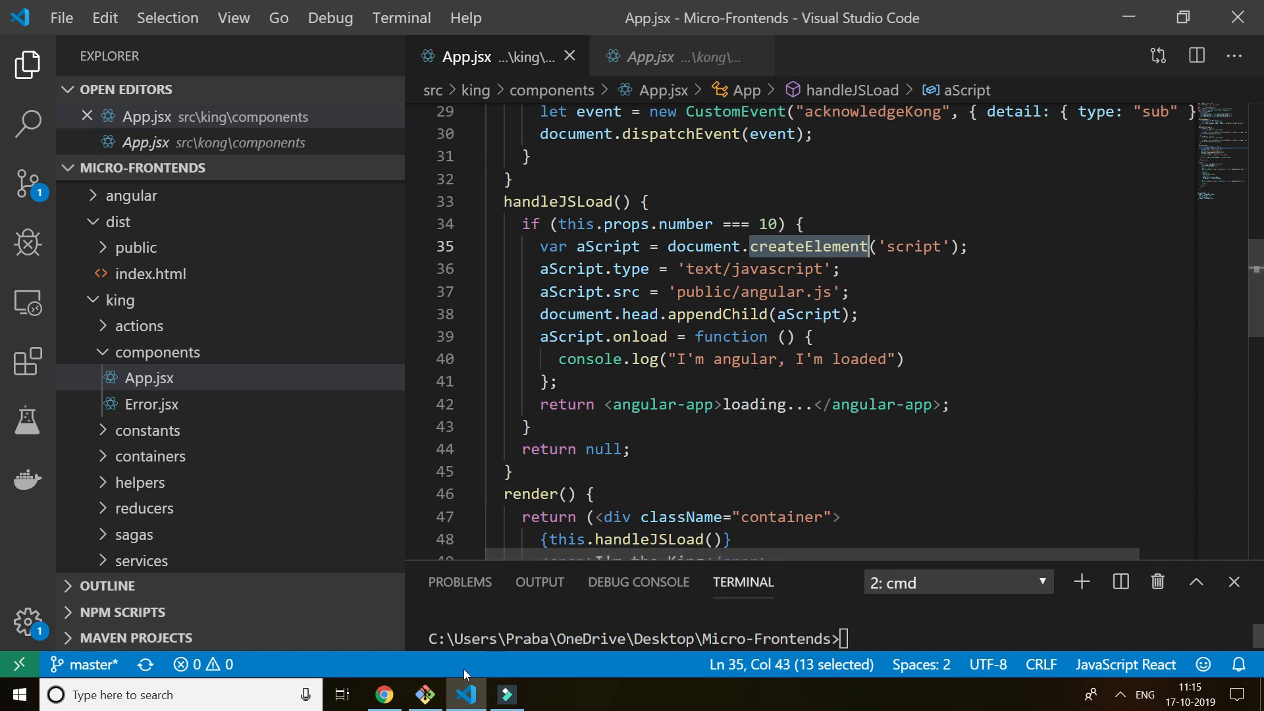
left_click(384, 694)
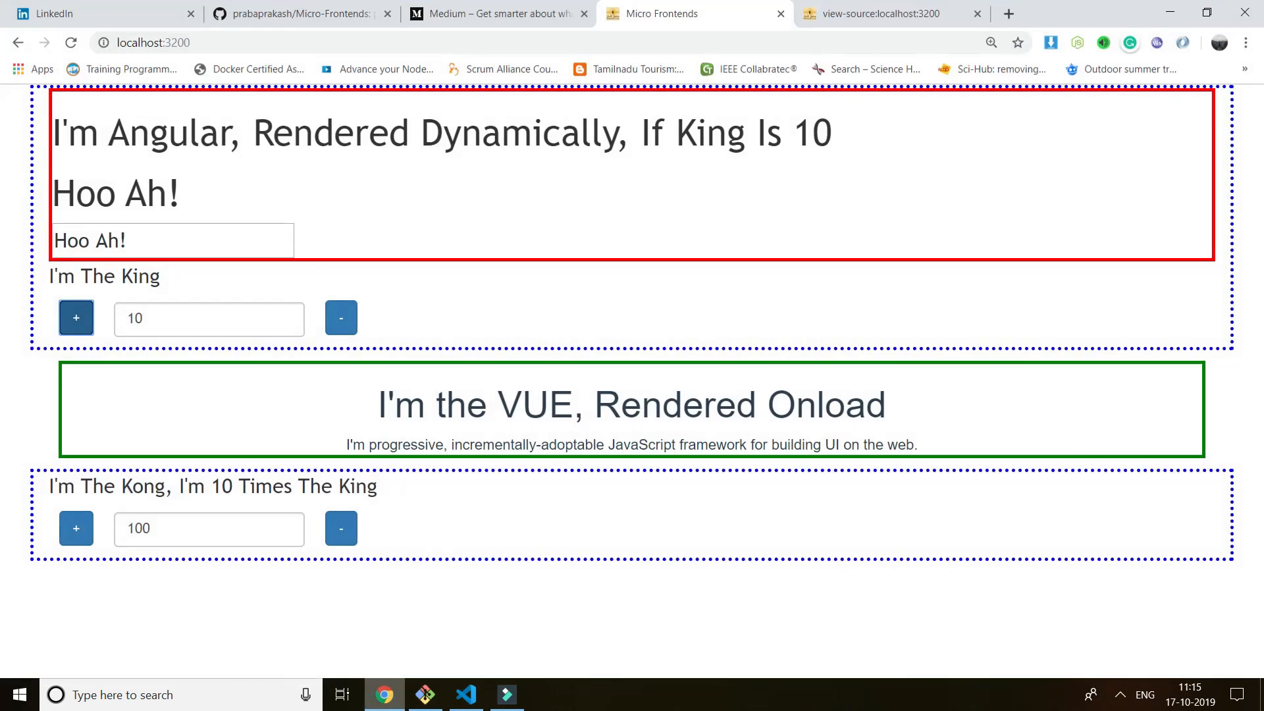
Step: Drop King to 9 and back to 10, unloading and reloading Angular, then view the source tab
left_click(172, 241)
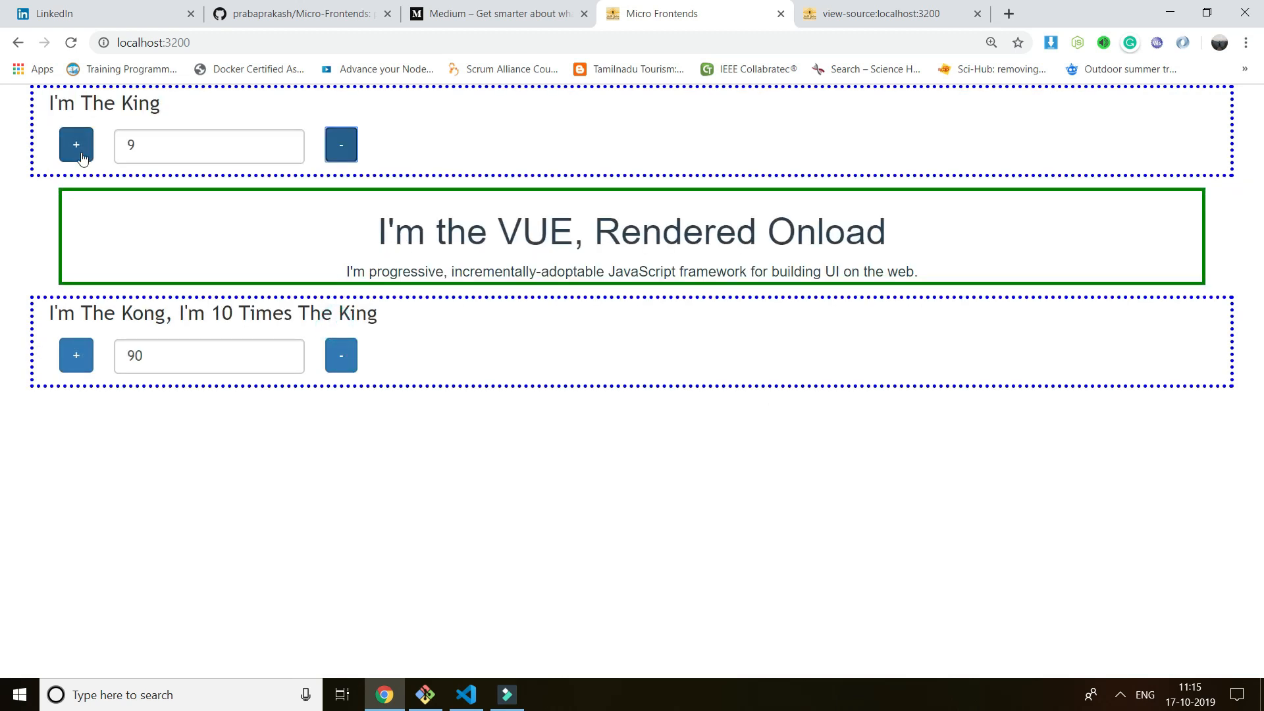
left_click(76, 146)
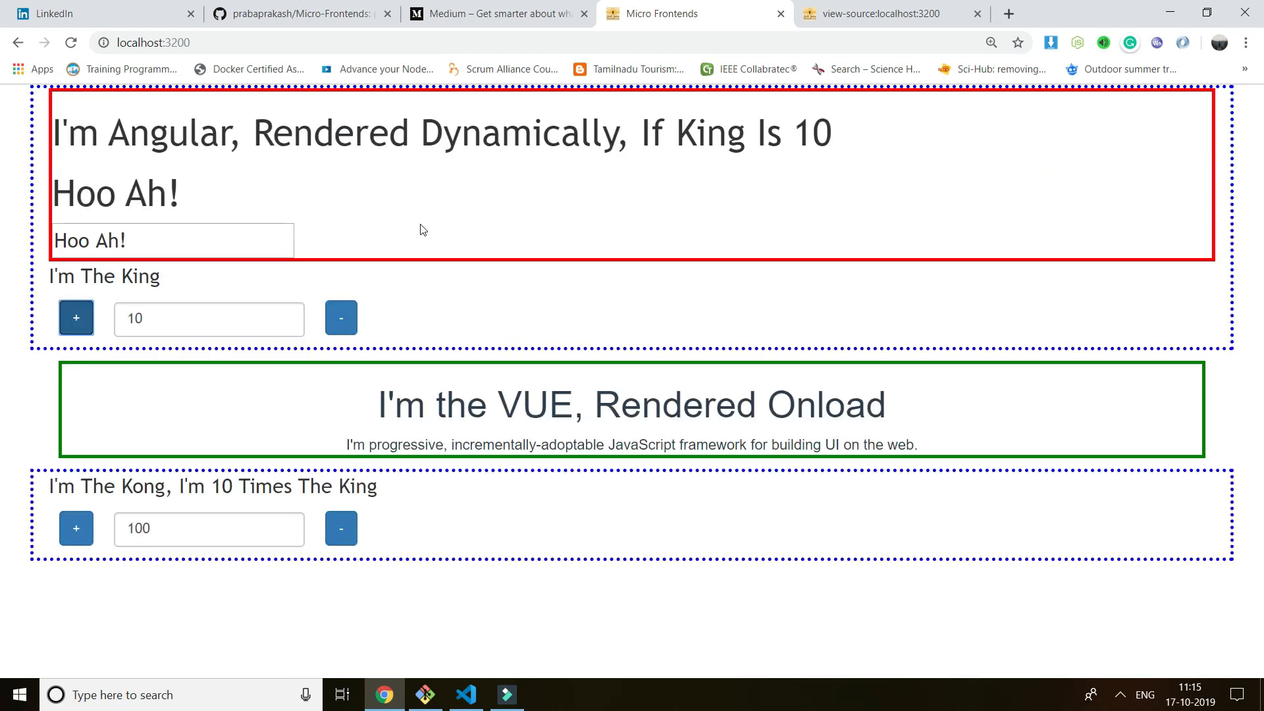
mouse_move(584, 288)
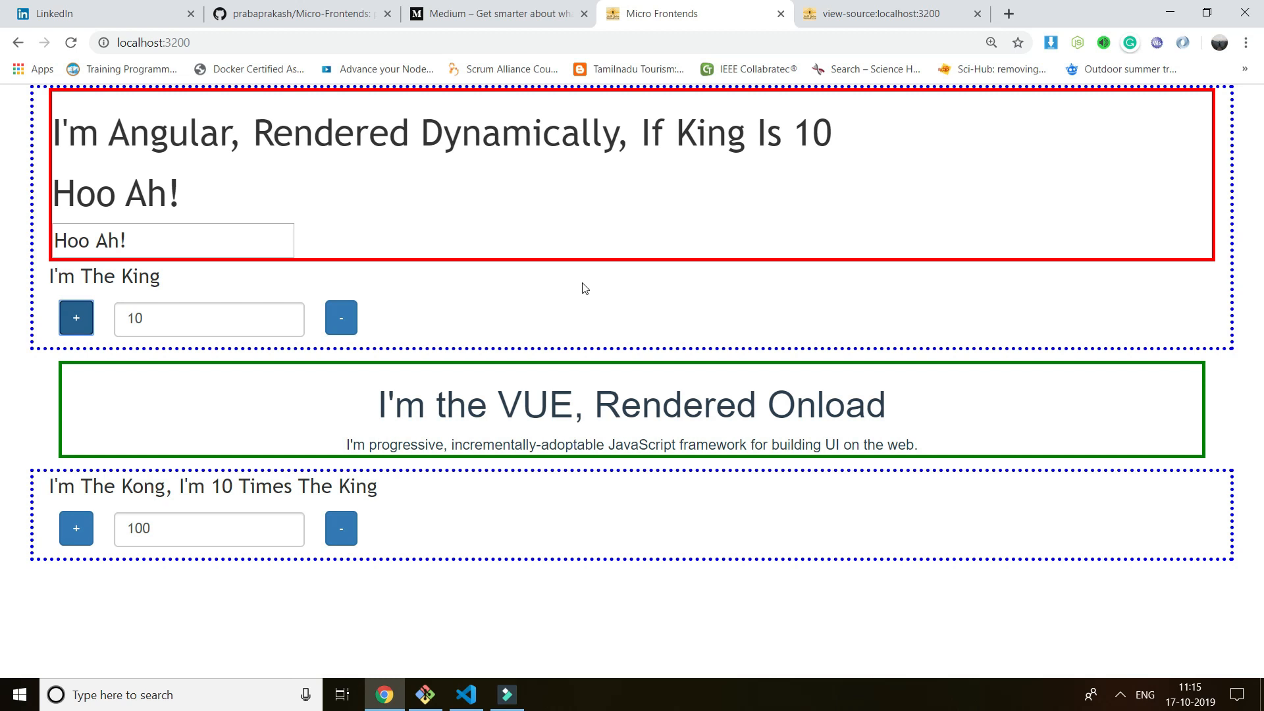
mouse_move(552, 302)
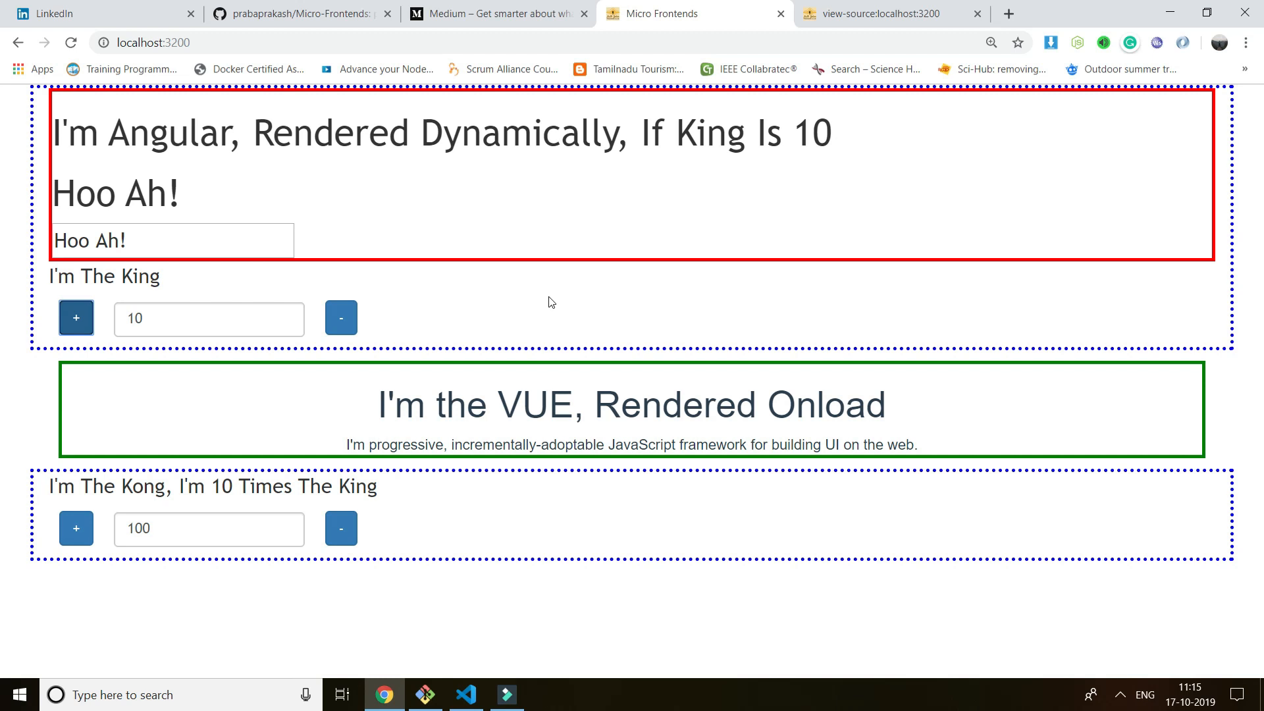
left_click(879, 14)
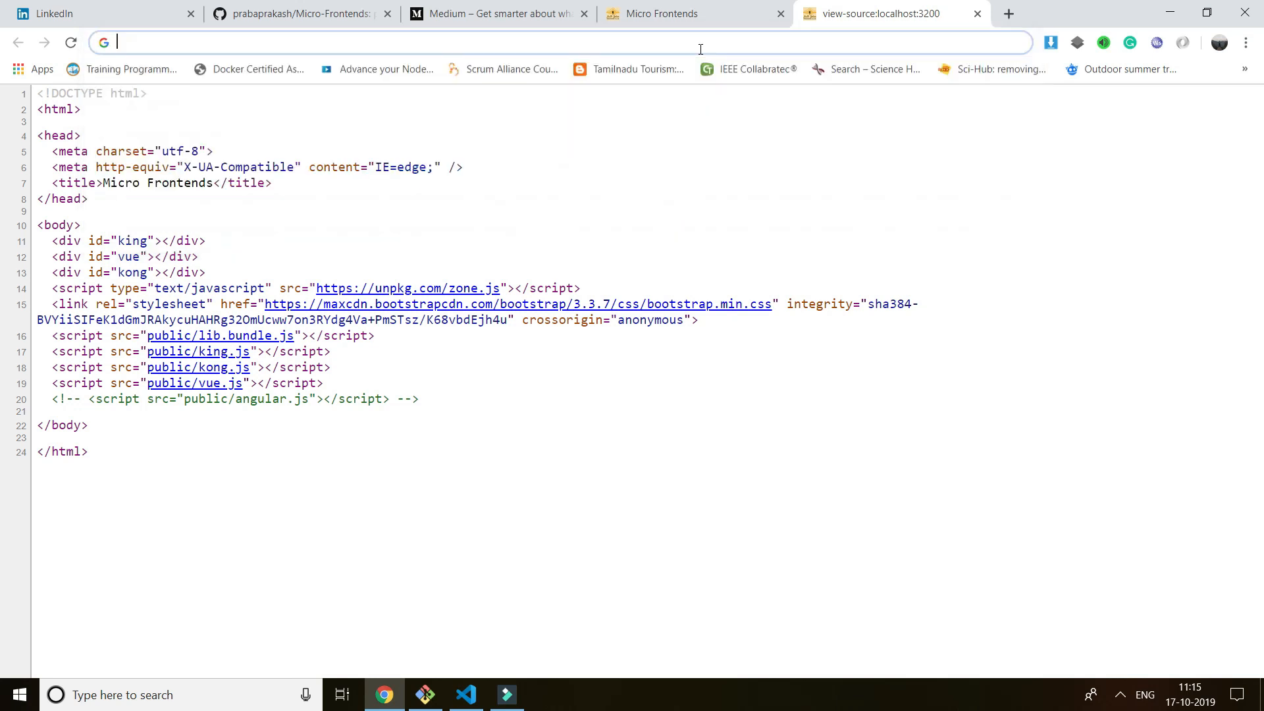
Step: Search 'react dehydrate', open Medium's 'Understanding ReactJS data hydration' article, then return to the Micro Frontends tab
type("react")
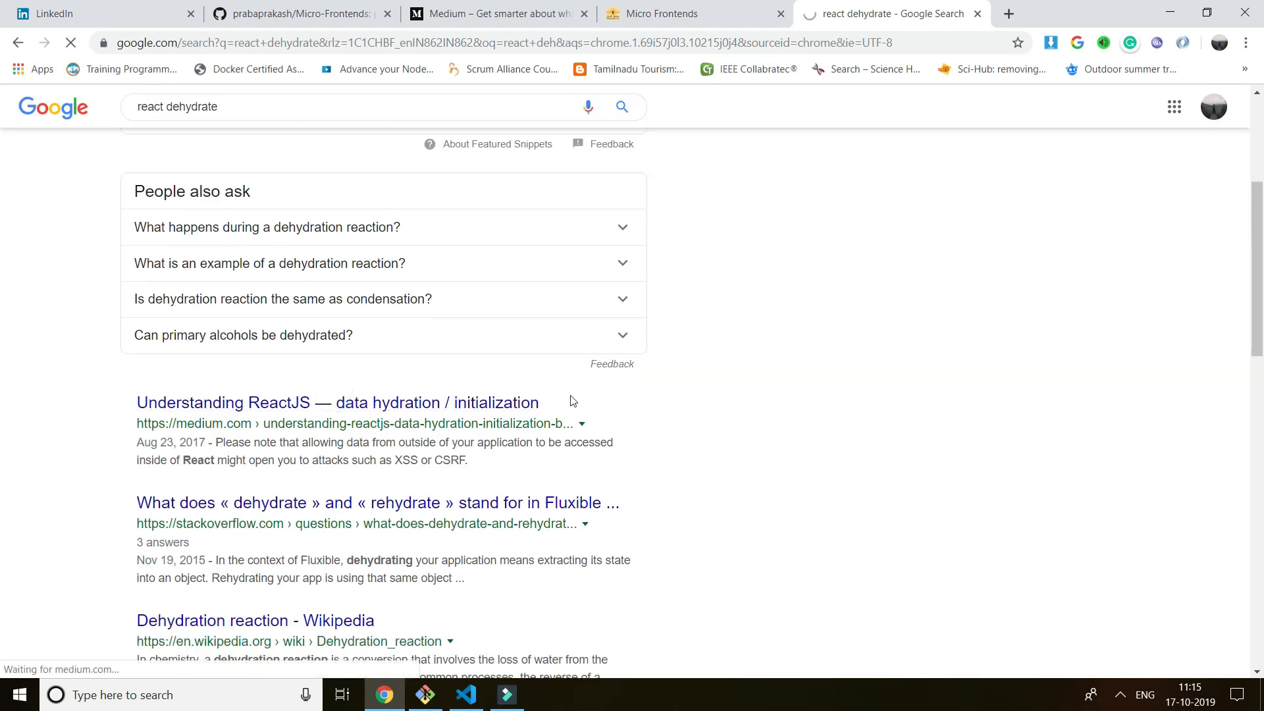
left_click(337, 402)
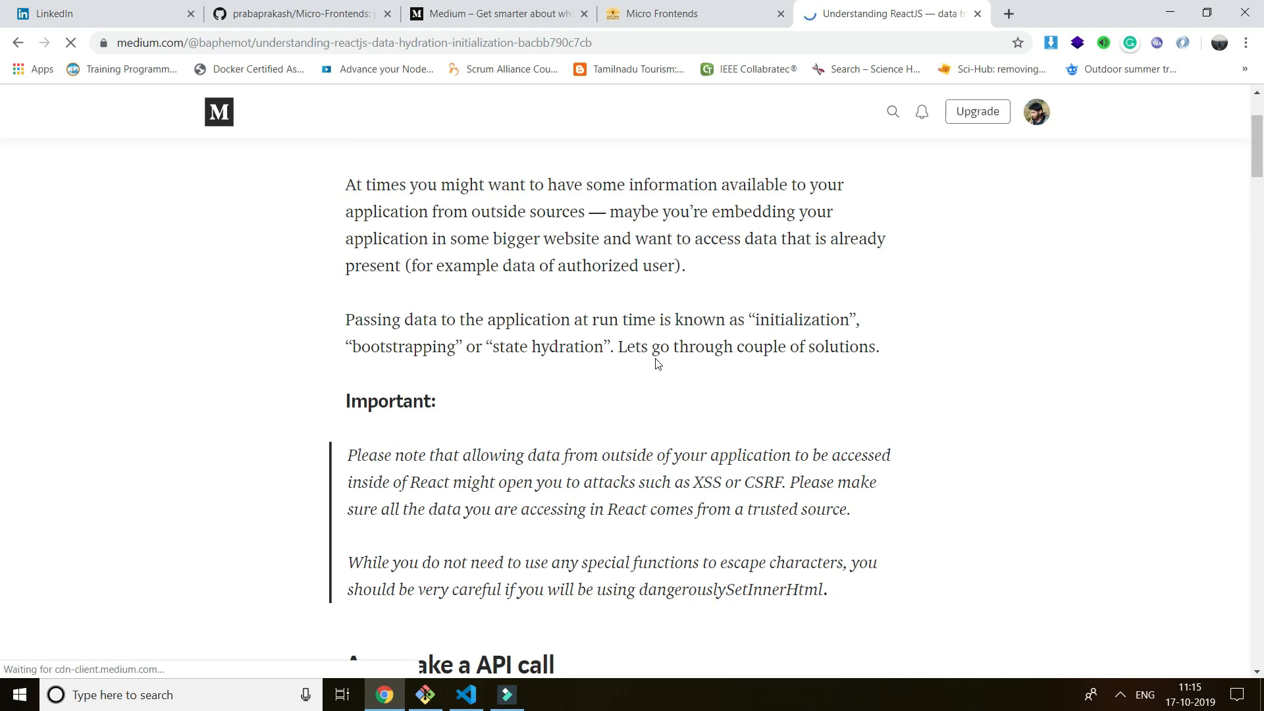
left_click(661, 14)
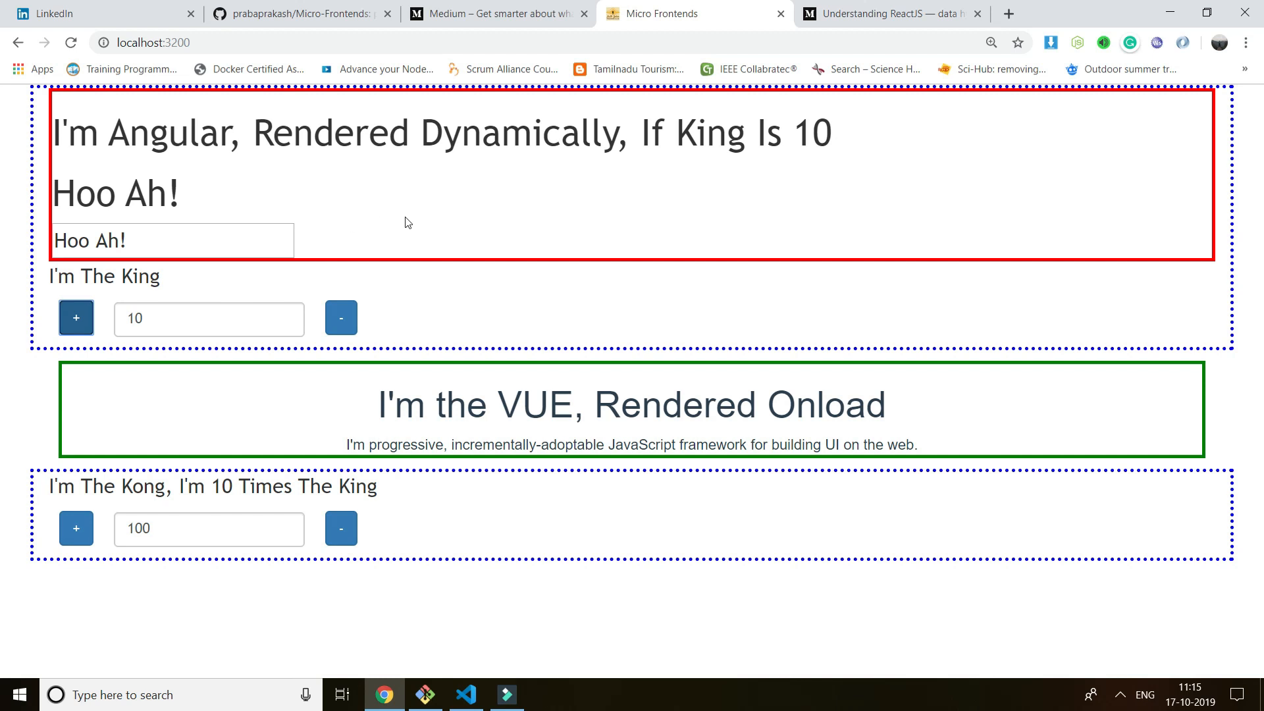
mouse_move(468, 241)
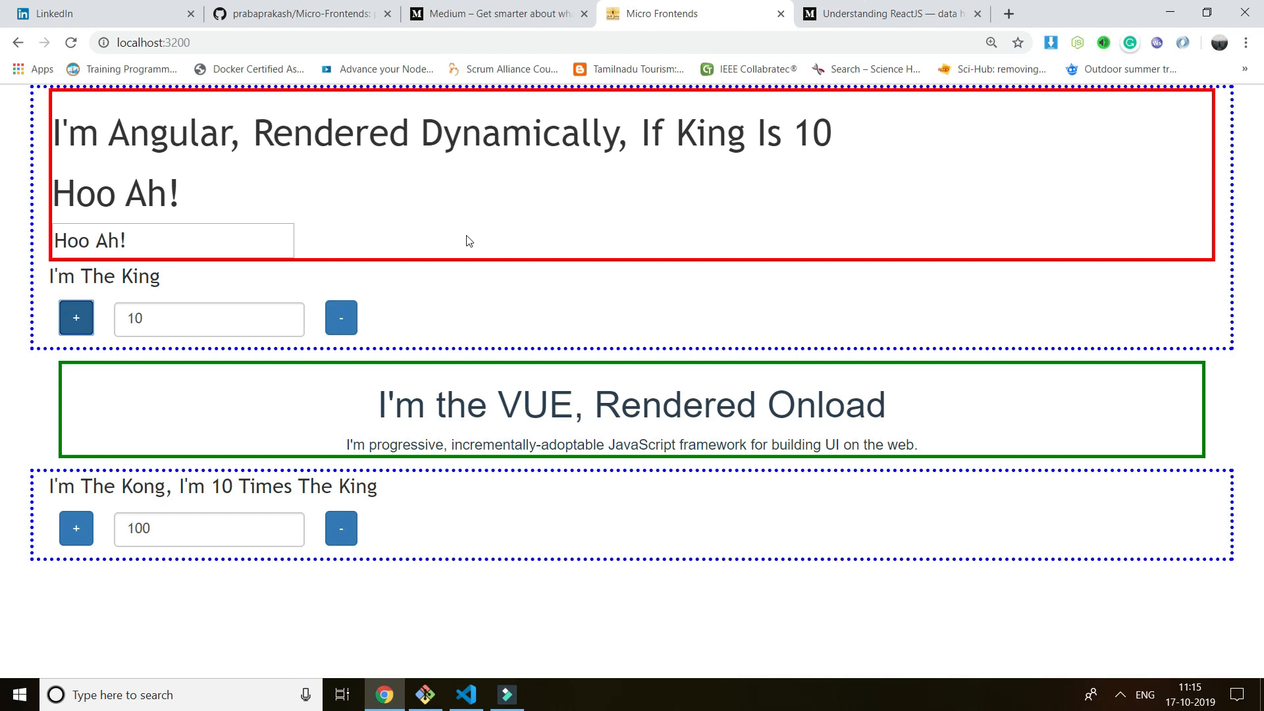
mouse_move(464, 318)
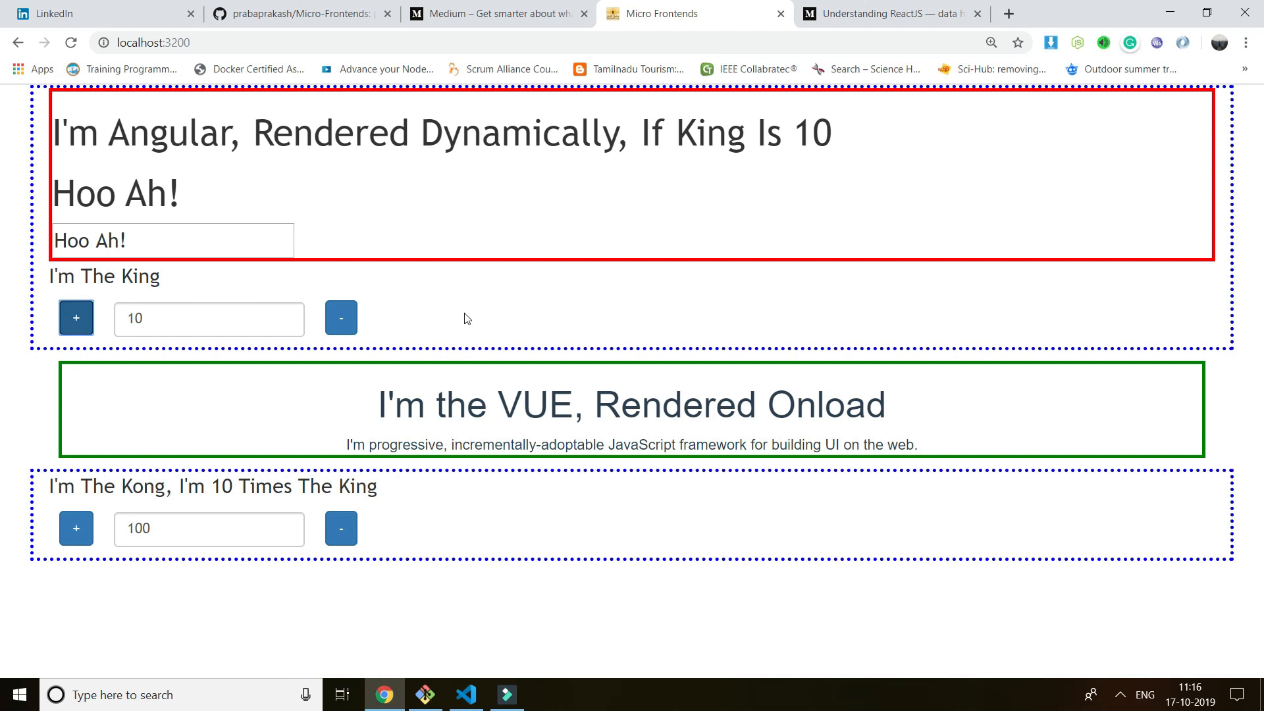